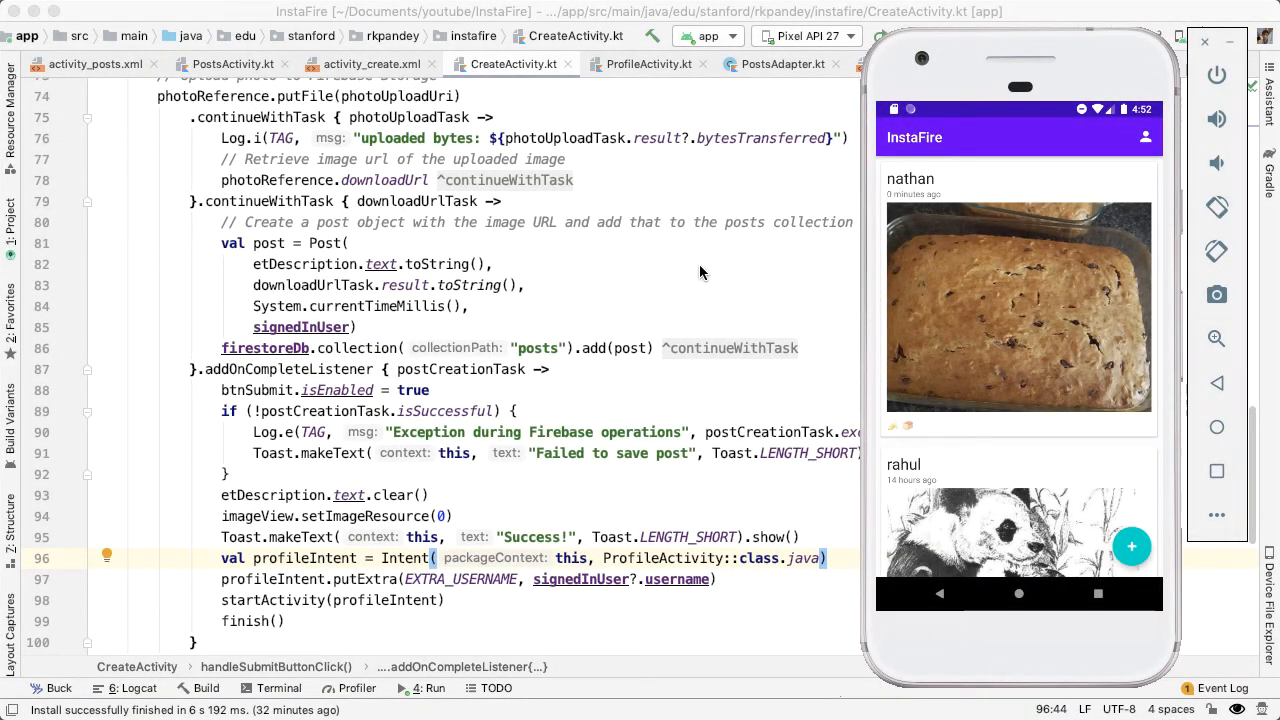
{"action": "mouse_move", "coordinate": [929, 154]}
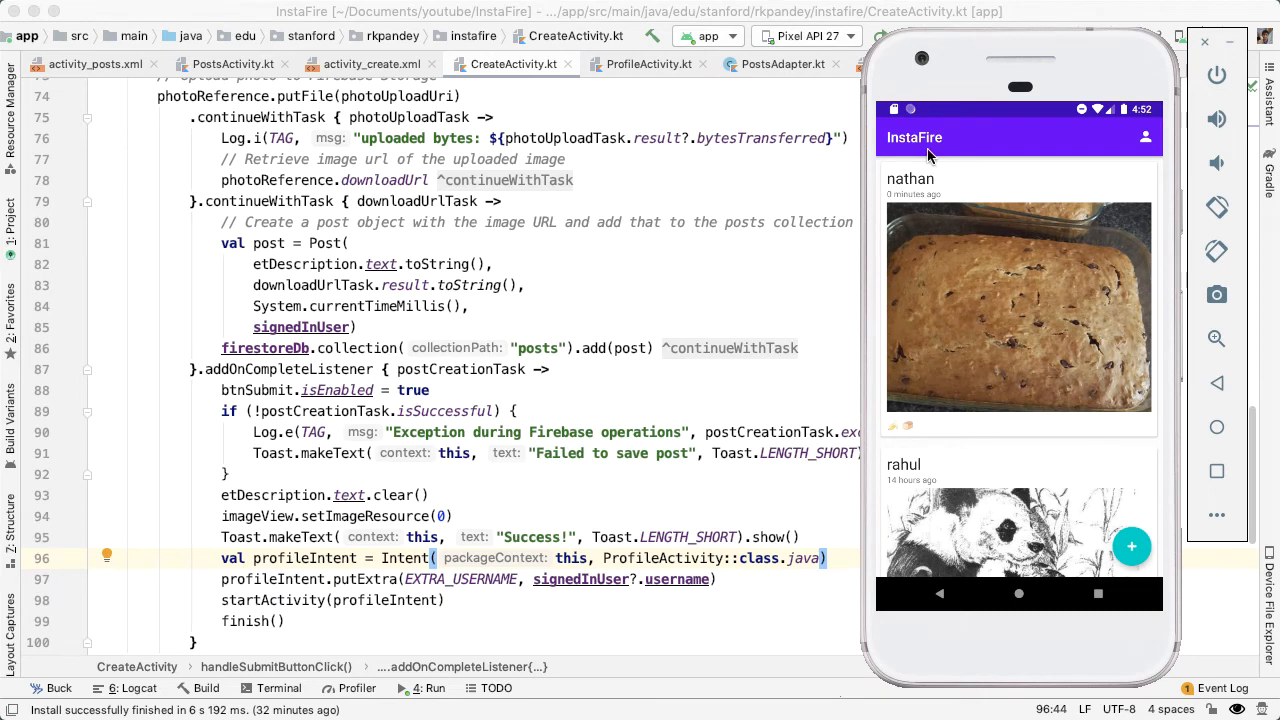
{"action": "mouse_move", "coordinate": [720, 290]}
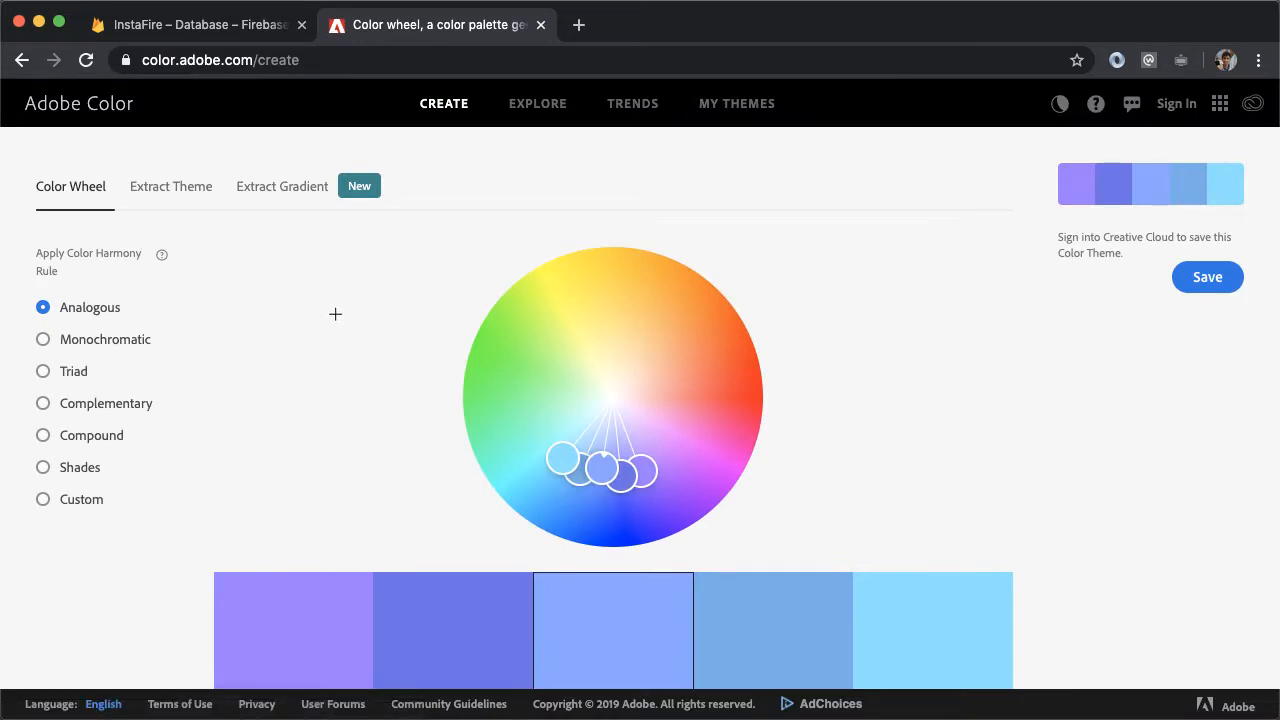
Drag the analogous colour wheel from purple-blue hues to cyan-green tones
{"action": "left_click_drag", "start_coordinate": [613, 460], "coordinate": [530, 410]}
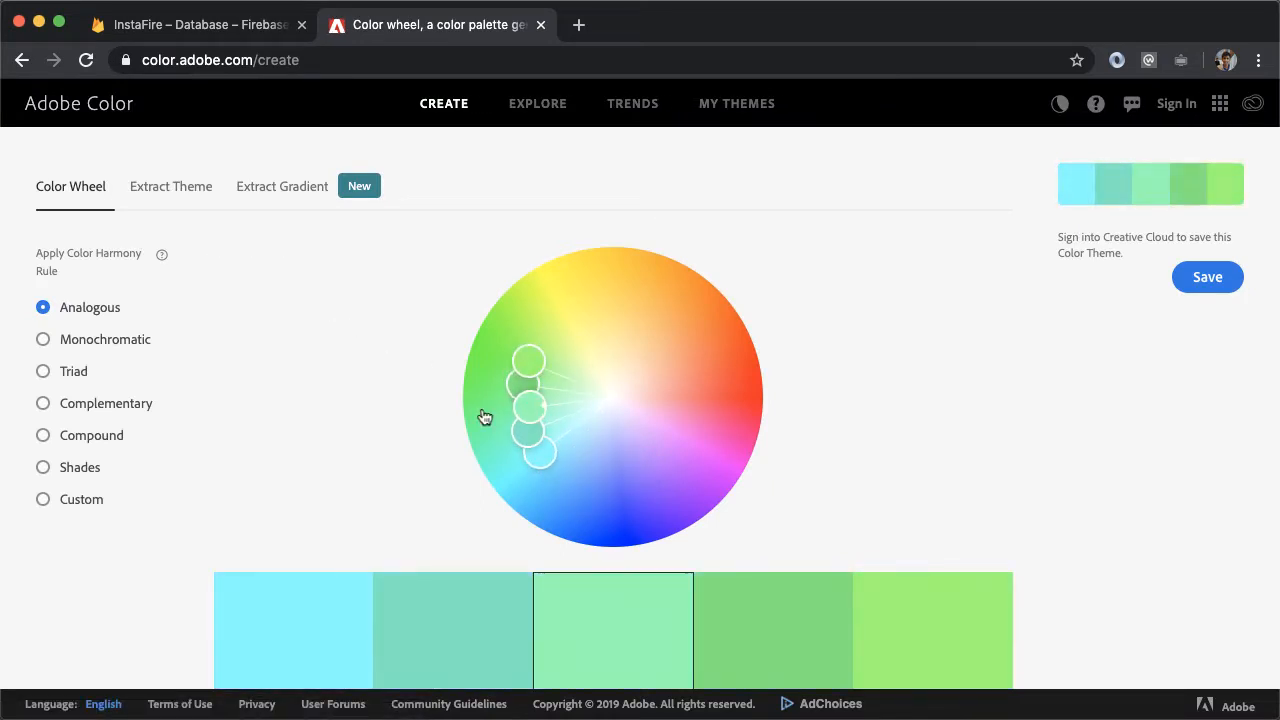
{"action": "left_click", "coordinate": [43, 371]}
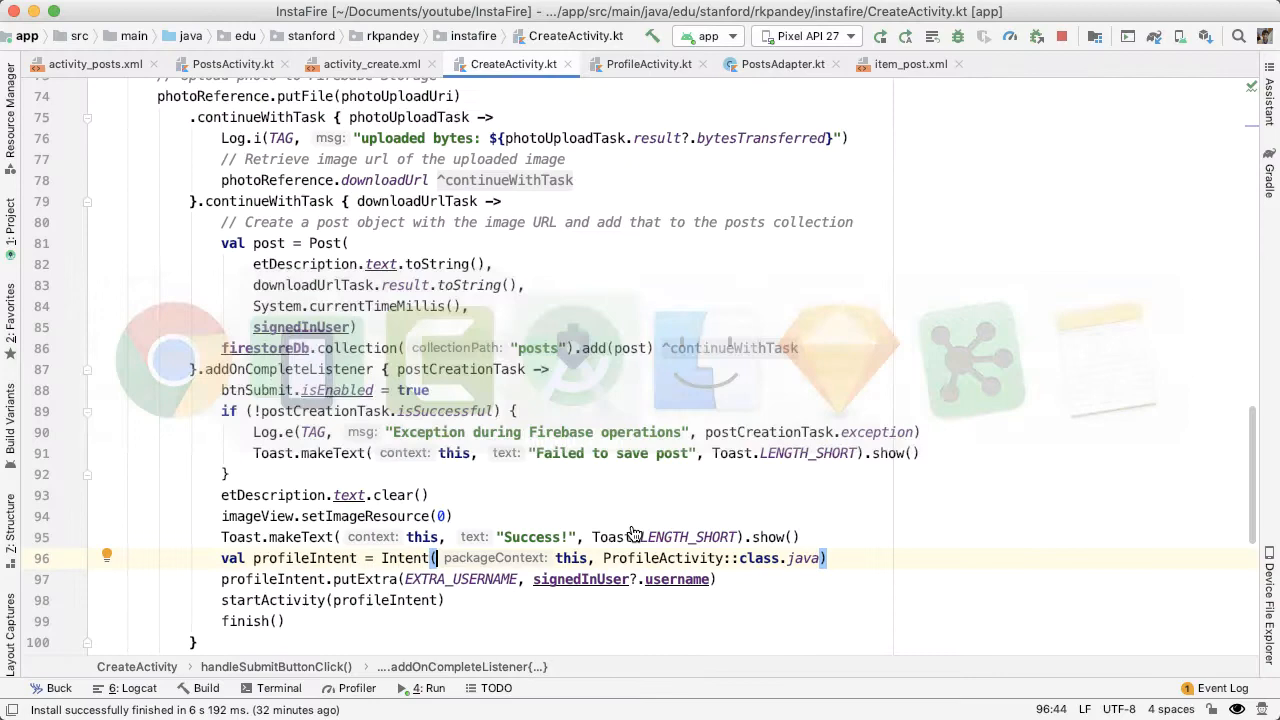
Open colors.xml and replace the primary hex with 515BD4 and accent with DD2A7B
{"action": "key", "text": "shift shift"}
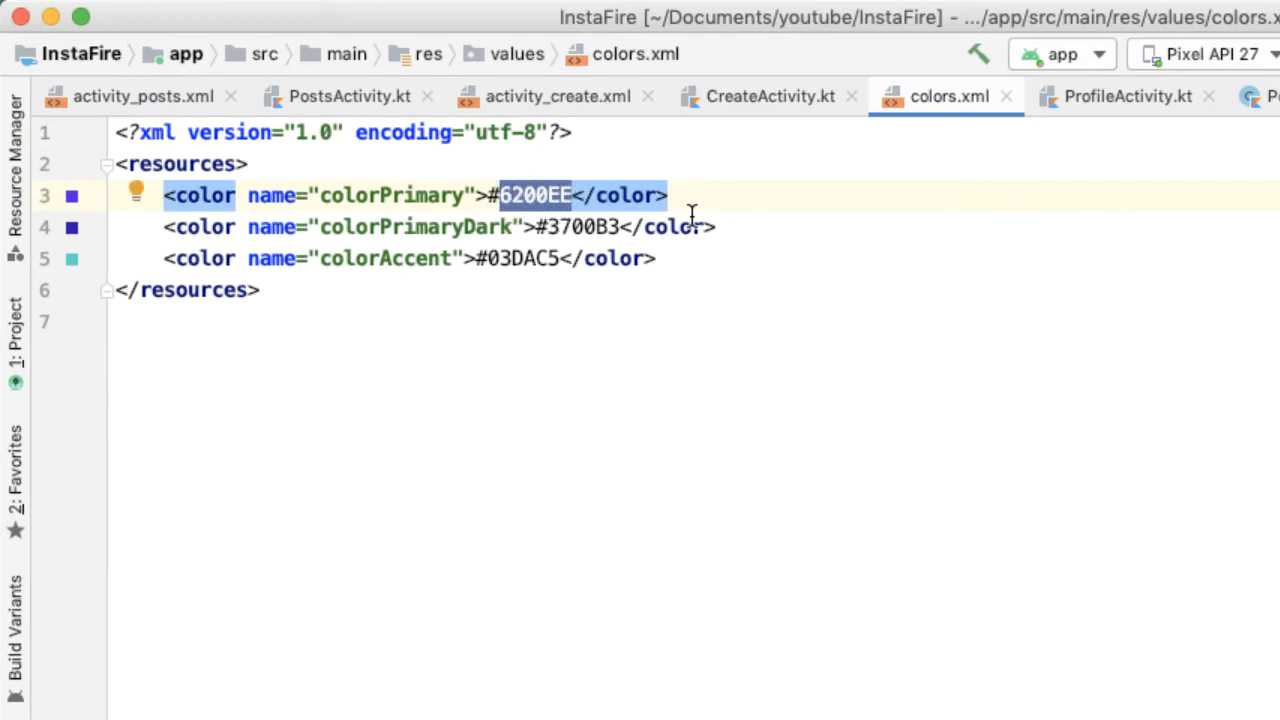
{"action": "type", "text": "515BD4"}
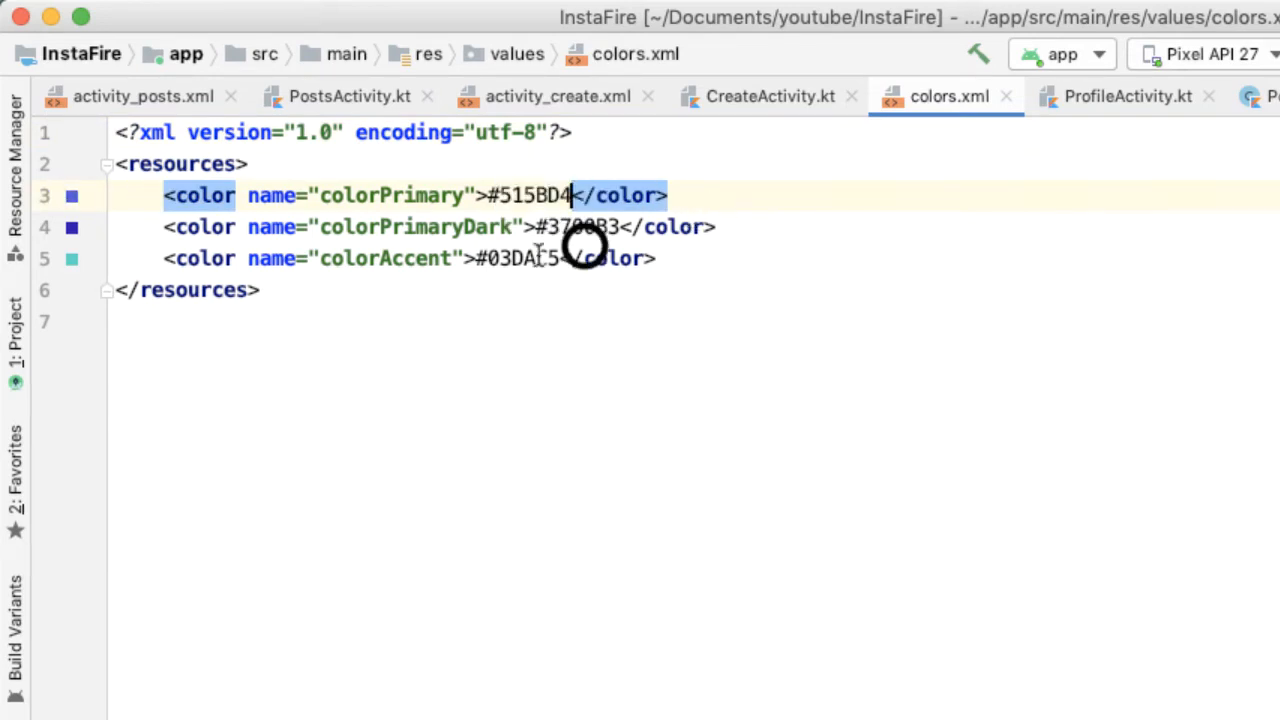
{"action": "double_click", "coordinate": [520, 258]}
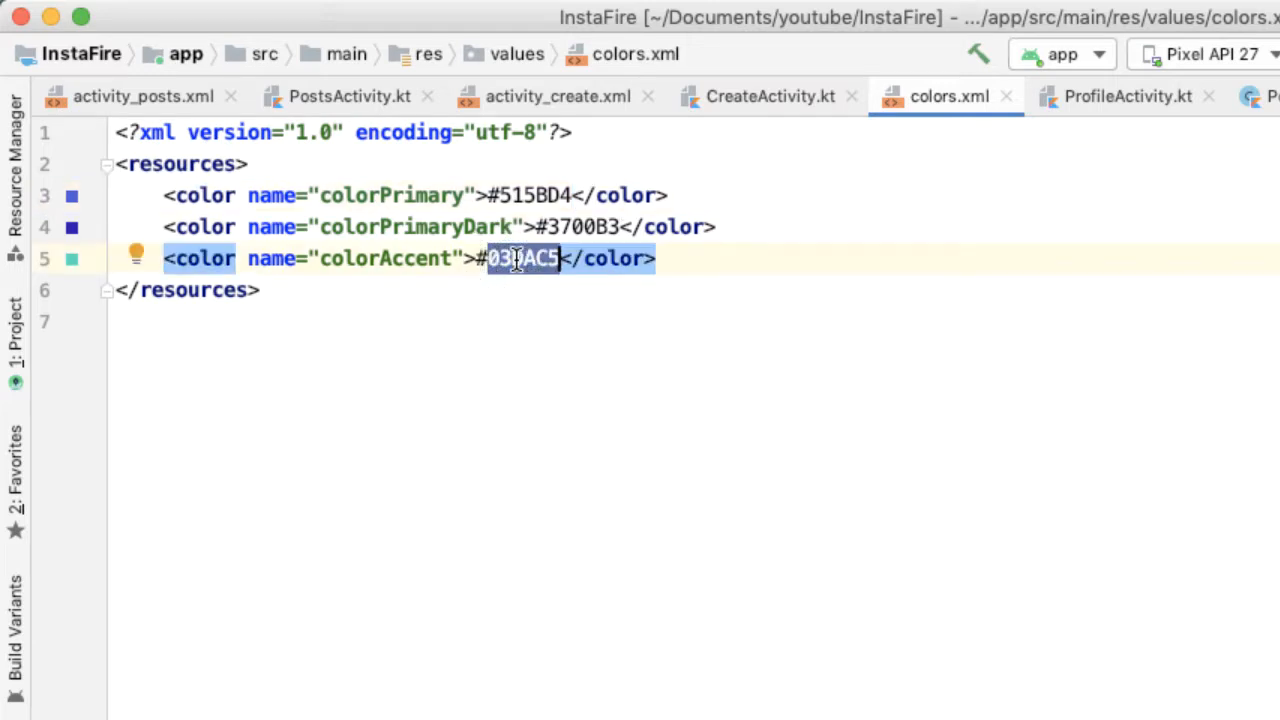
{"action": "type", "text": "DD2A7B"}
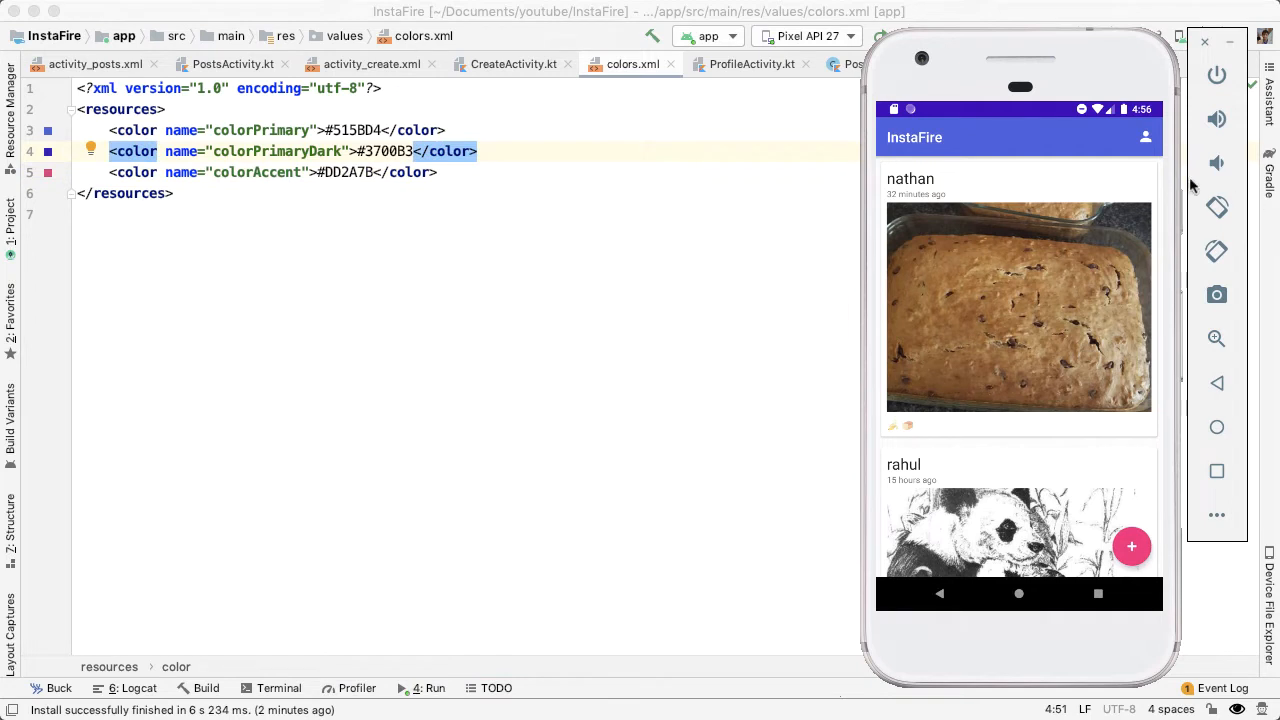
{"action": "mouse_move", "coordinate": [1025, 154]}
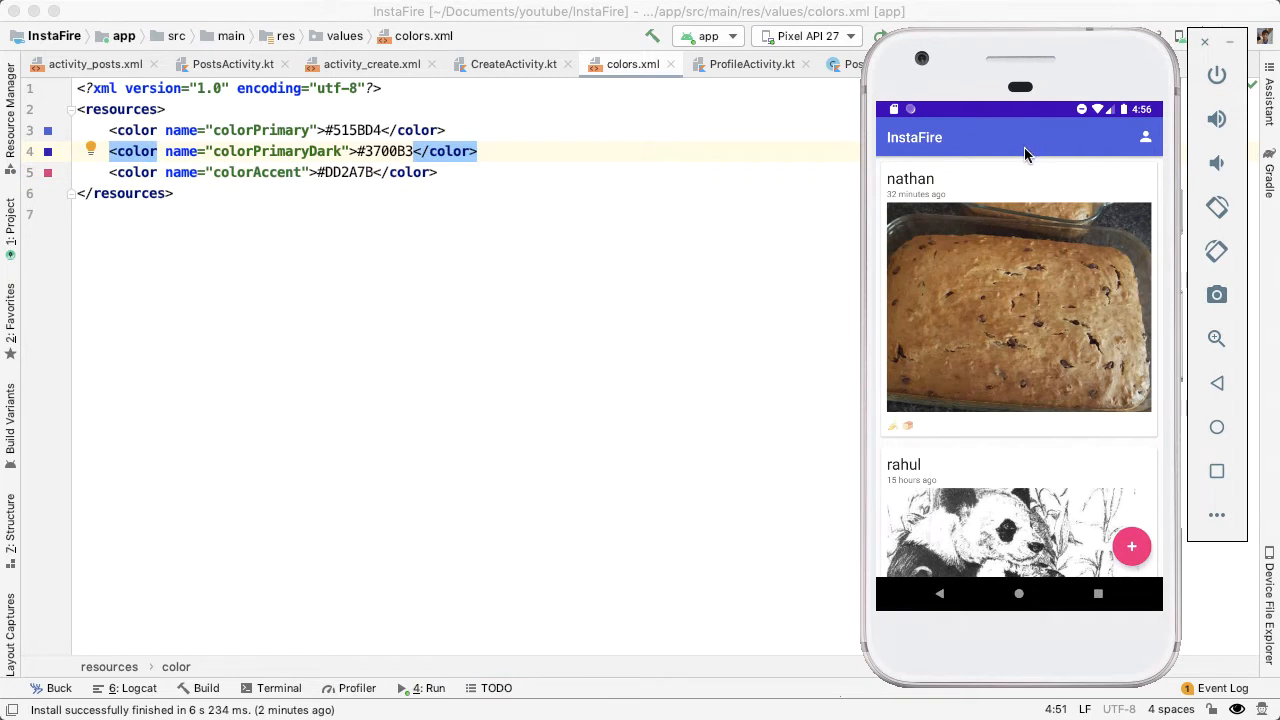
{"action": "mouse_move", "coordinate": [1148, 463]}
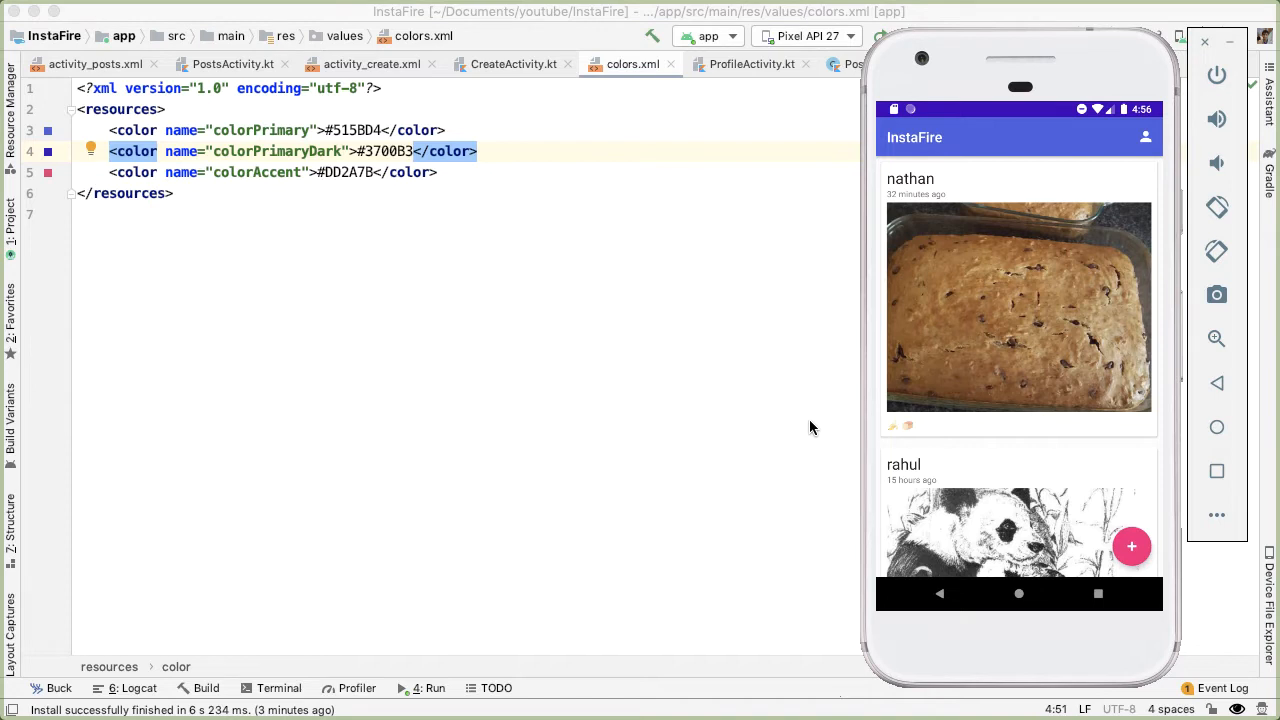
{"action": "mouse_move", "coordinate": [910, 456]}
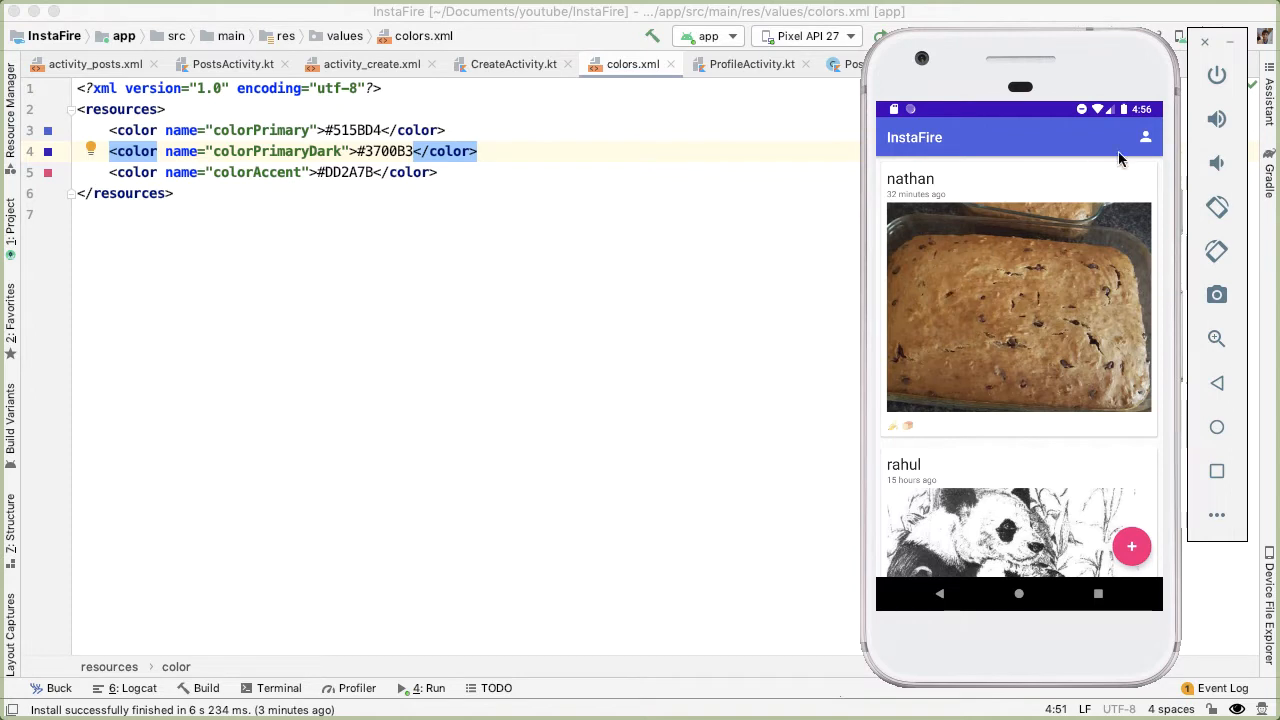
{"action": "mouse_move", "coordinate": [1008, 194]}
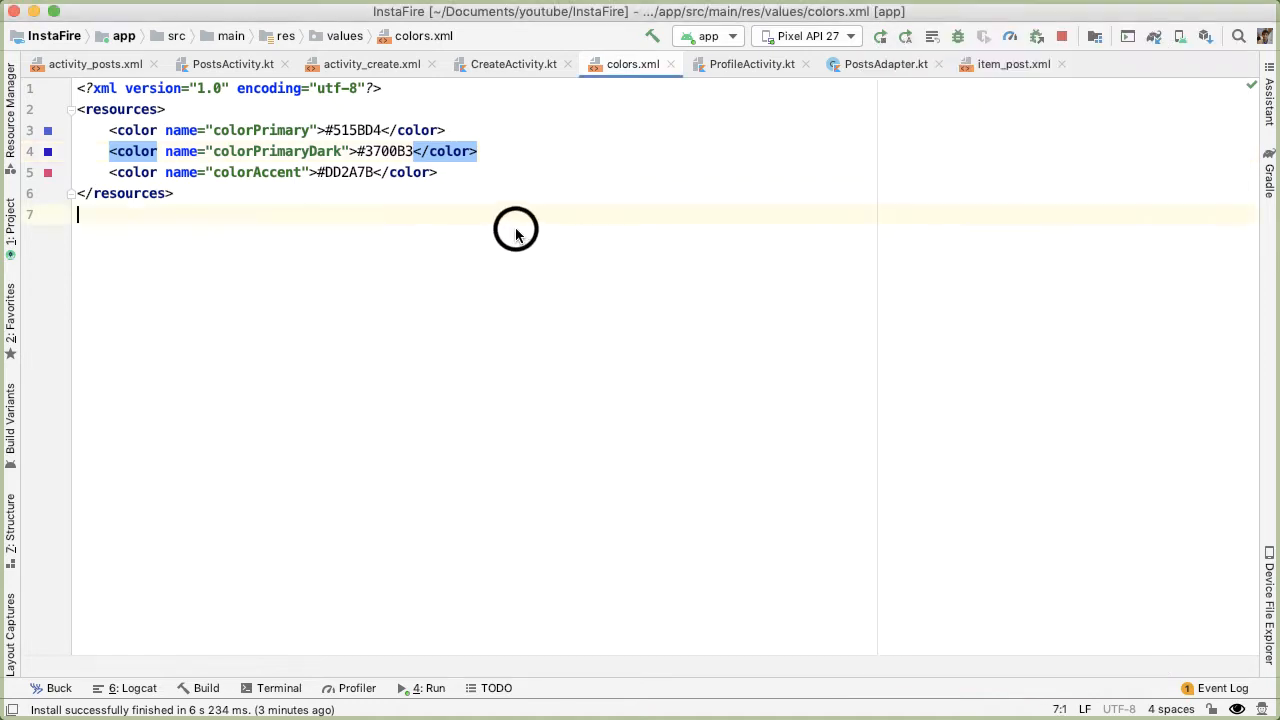
Open PostsAdapter.kt and type the private fun getProfileImageUrl(username: String): String stub
{"action": "type", "text": "Adap"}
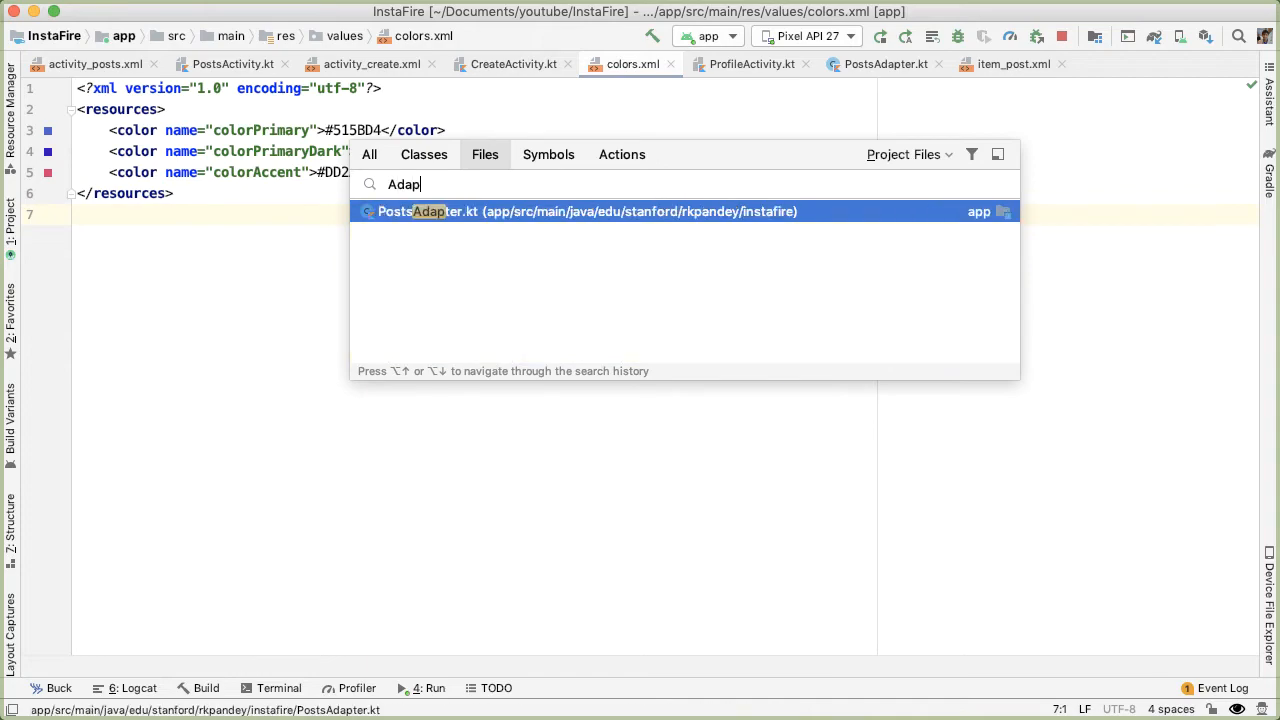
{"action": "left_click", "coordinate": [586, 211]}
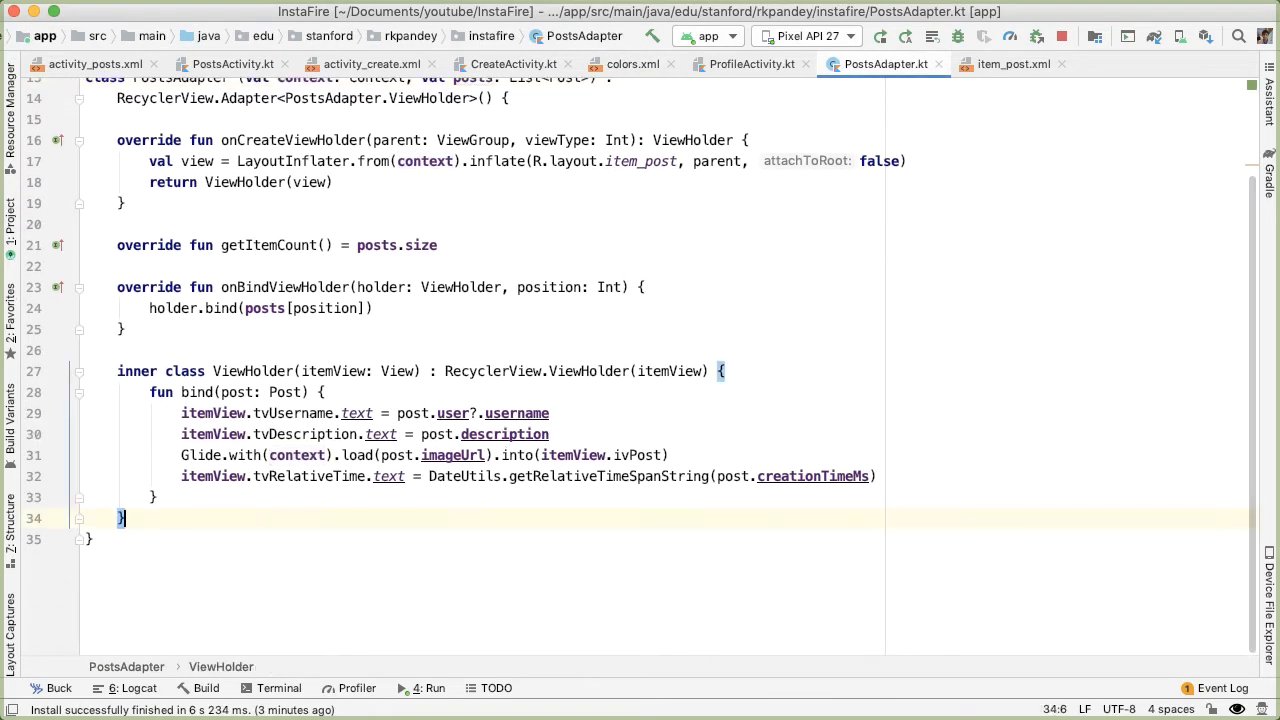
{"action": "type", "text": "p"}
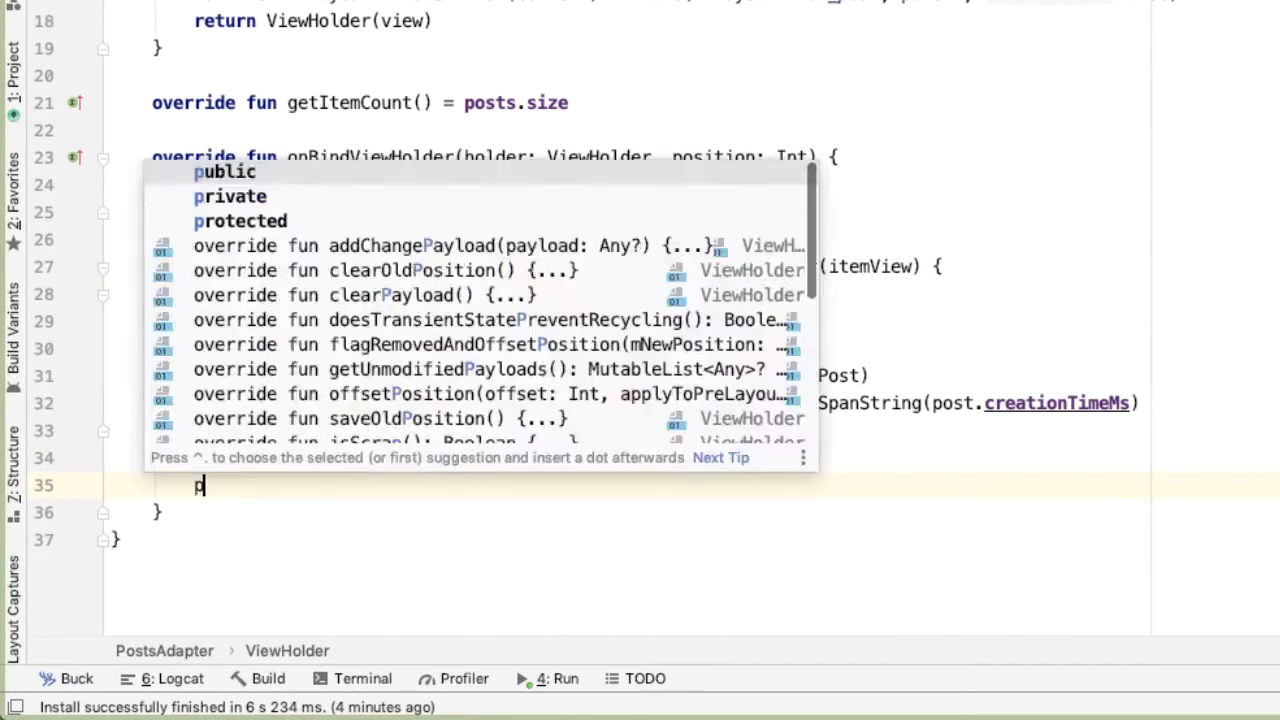
{"action": "type", "text": "rivate fun getProfile"}
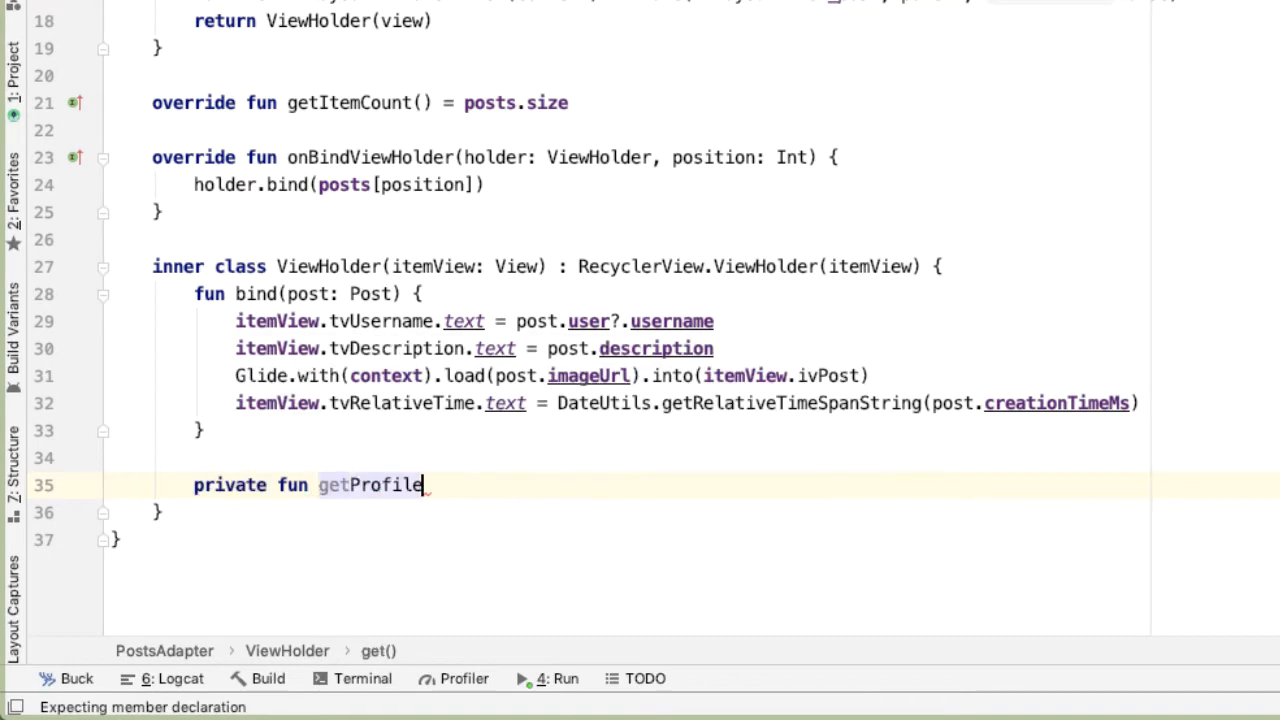
{"action": "type", "text": "ImageUrl(username: String):"}
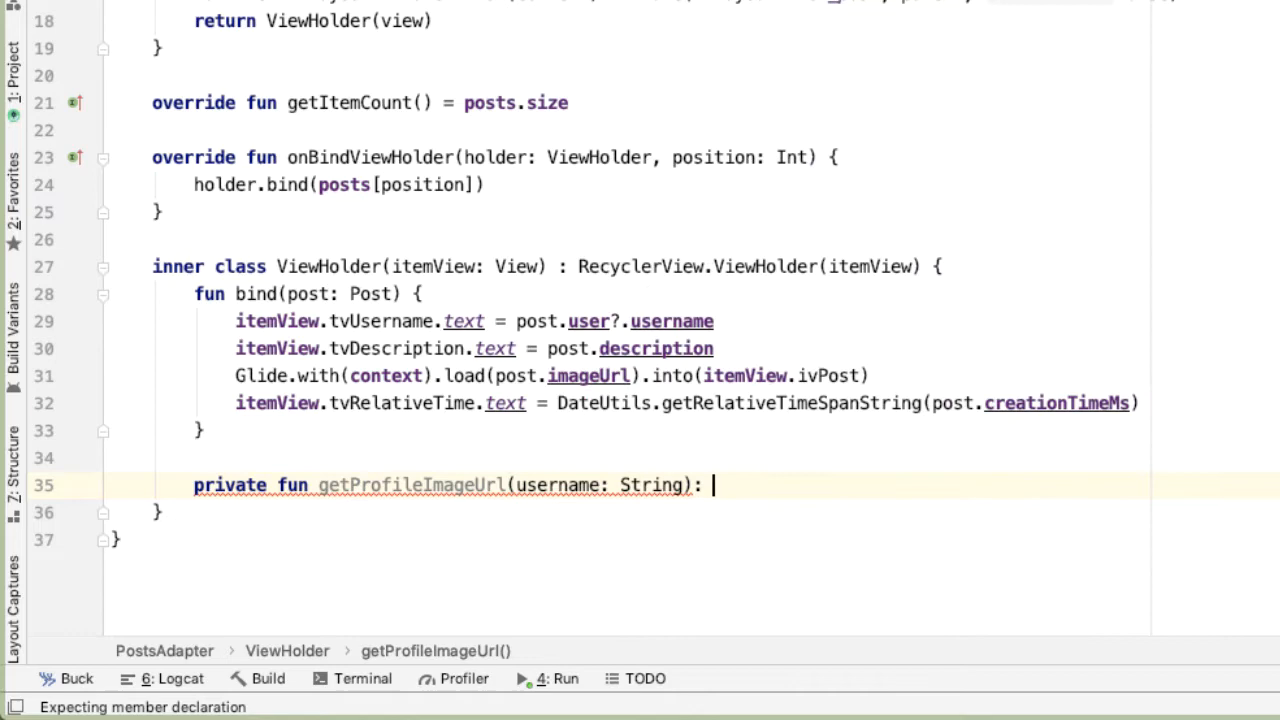
{"action": "type", "text": "String {"}
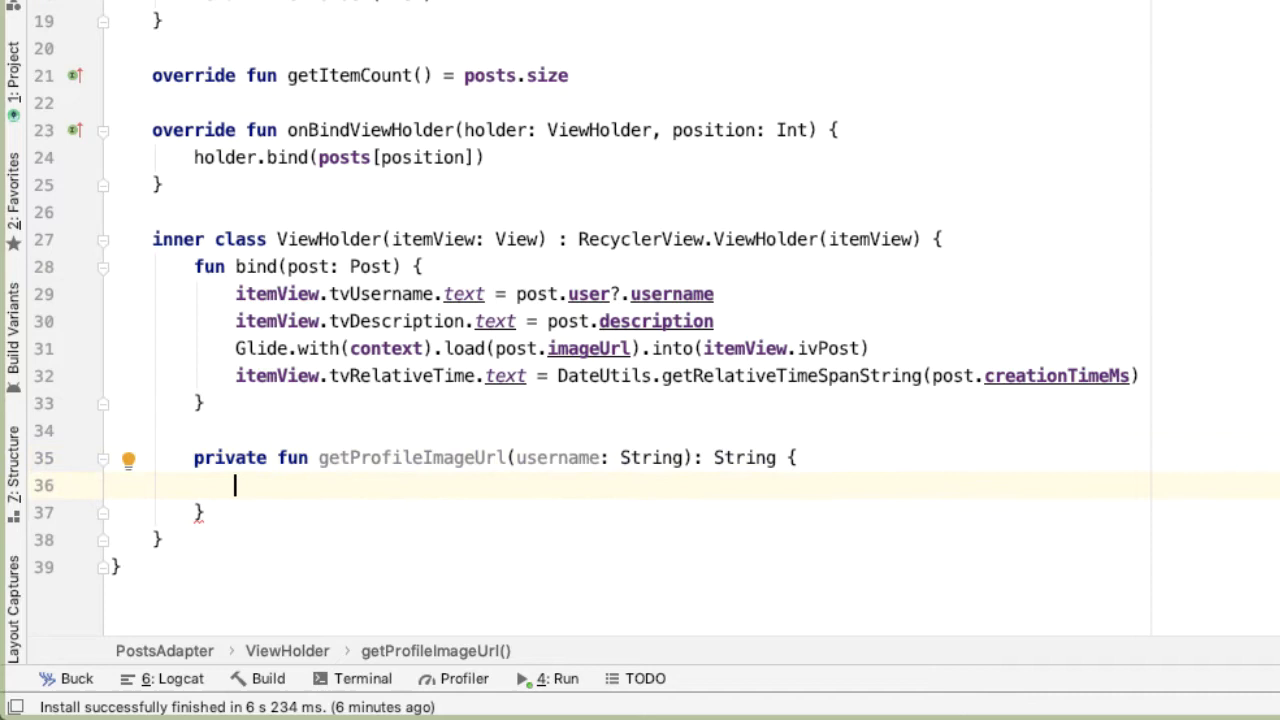
Hash the username with MessageDigest MD5 and return the Gravatar identicon URL
{"action": "type", "text": "val digest = MessageDigest.getInstance(\"MD5\");"}
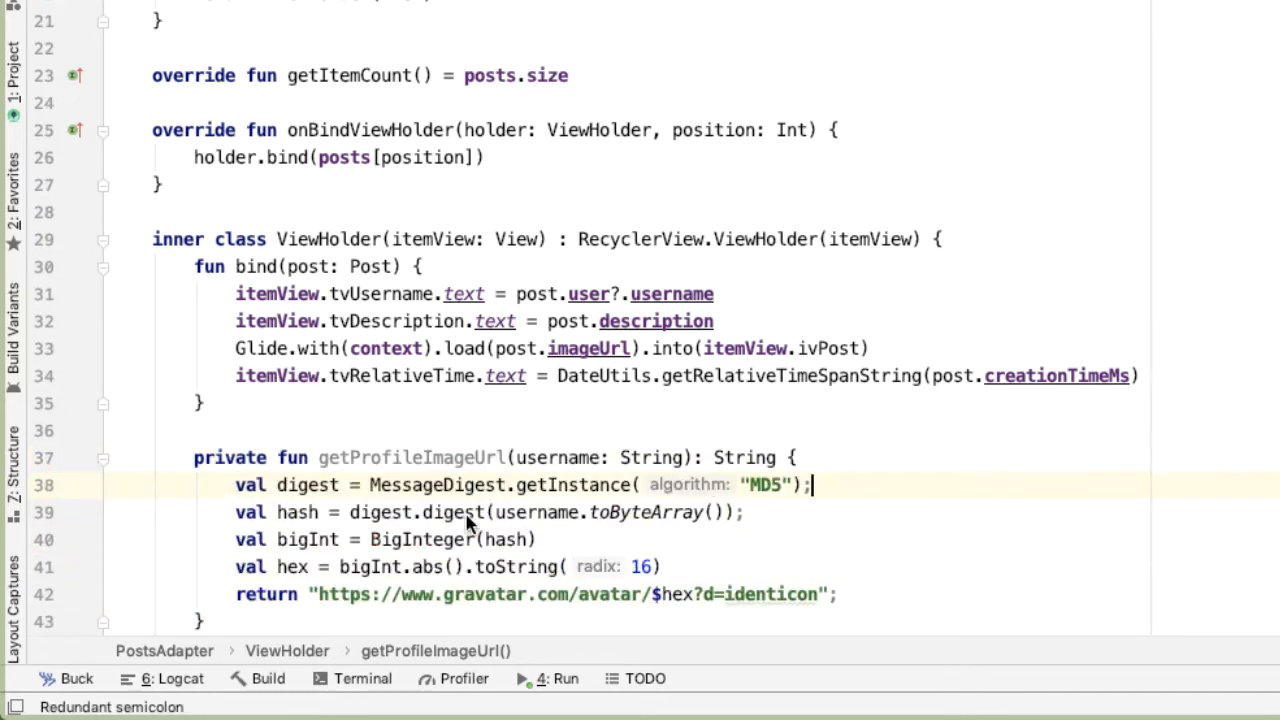
{"action": "double_click", "coordinate": [560, 457]}
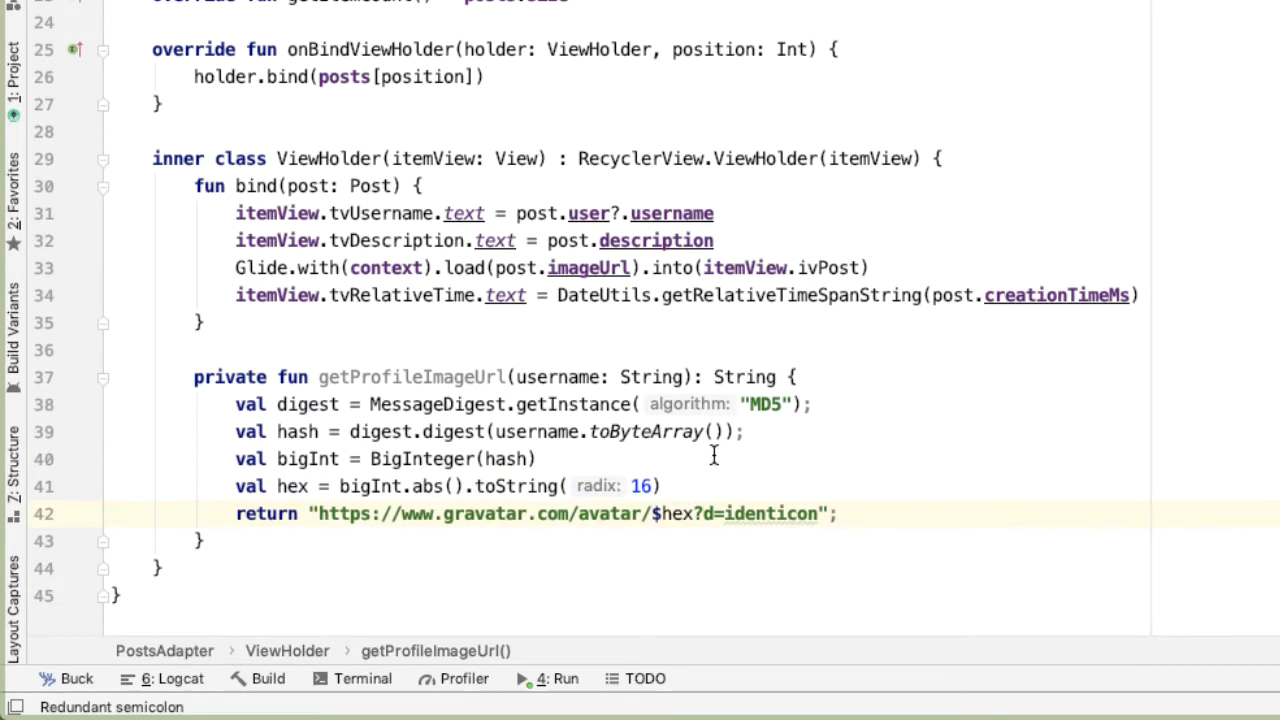
{"action": "double_click", "coordinate": [315, 456]}
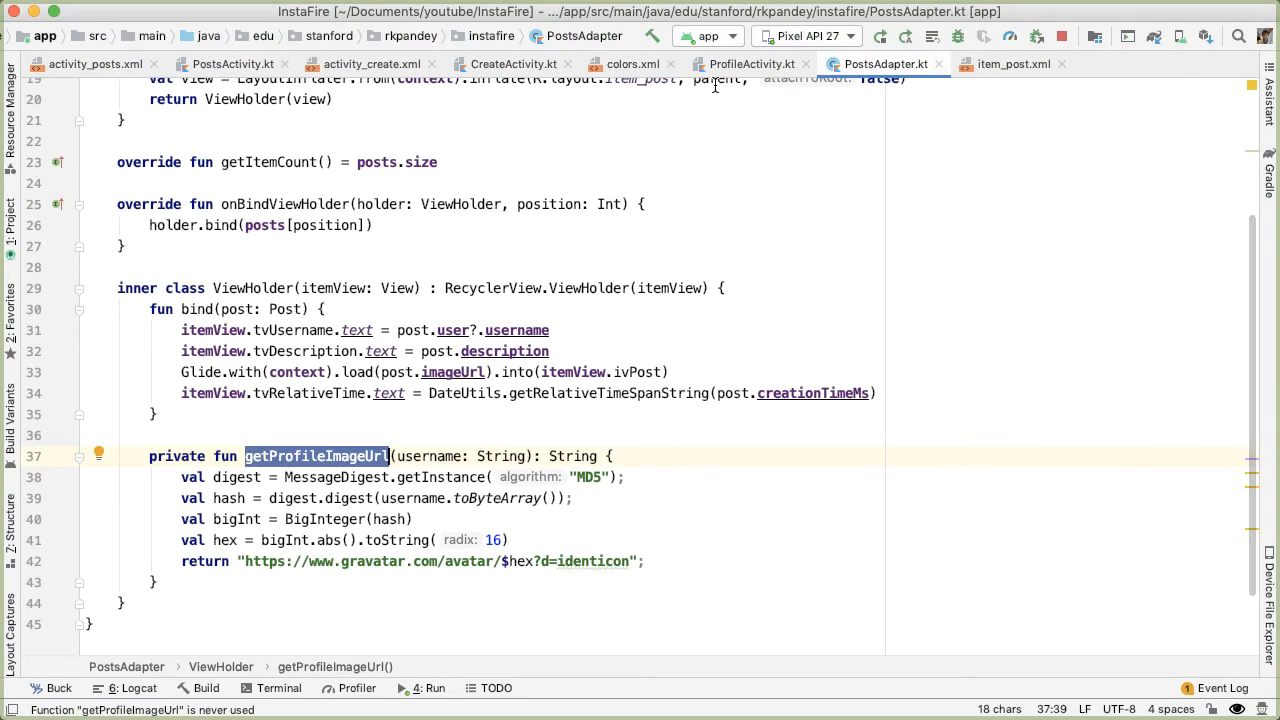
{"action": "mouse_move", "coordinate": [799, 147]}
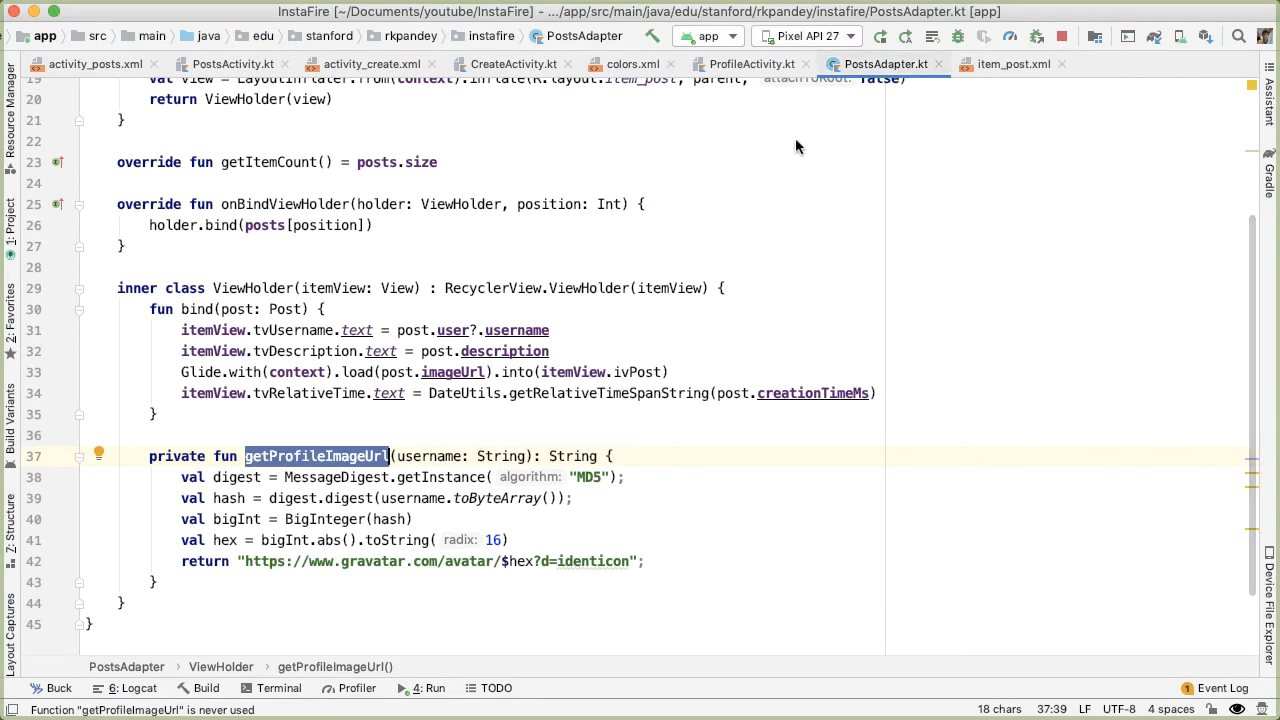
{"action": "left_click", "coordinate": [1012, 63]}
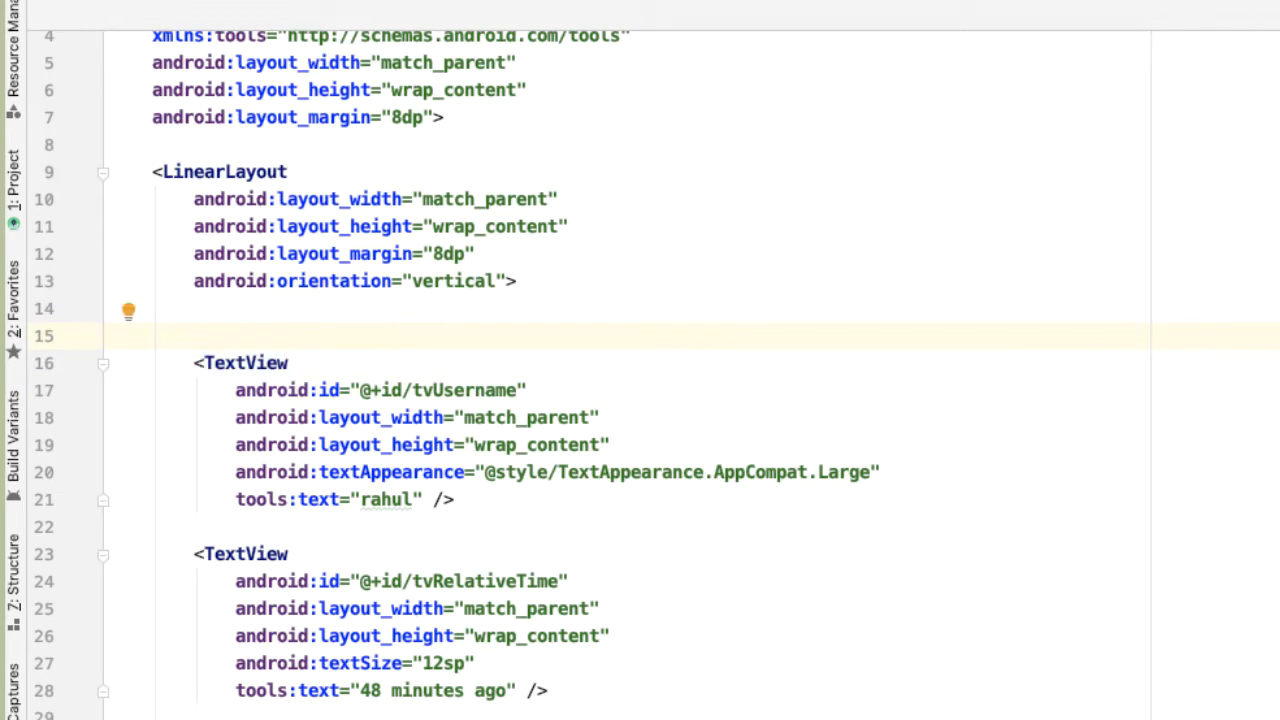
Wrap the header in a LinearLayout and add a 35dp ImageView with id ivProfileImage
{"action": "type", "text": "<LinearLayout"}
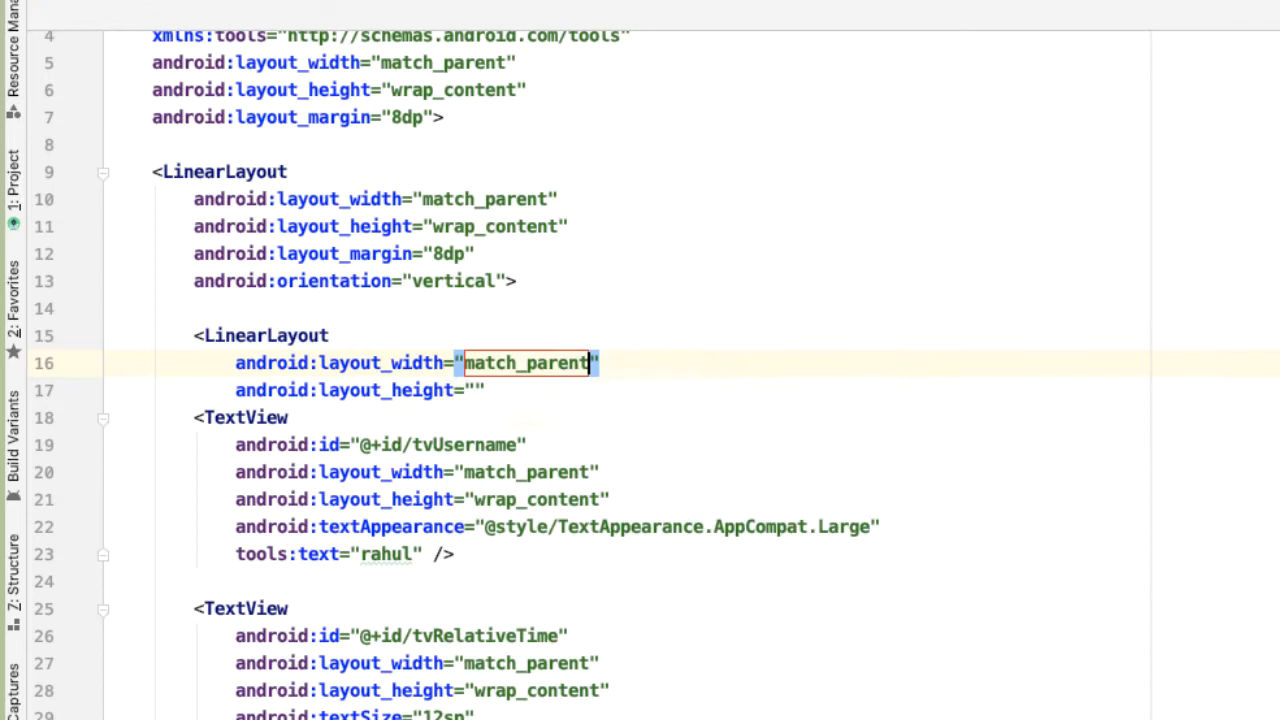
{"action": "type", "text": "wrap_content"}
{"action": "type", "text": "android:orientation=\"horizontal\">"}
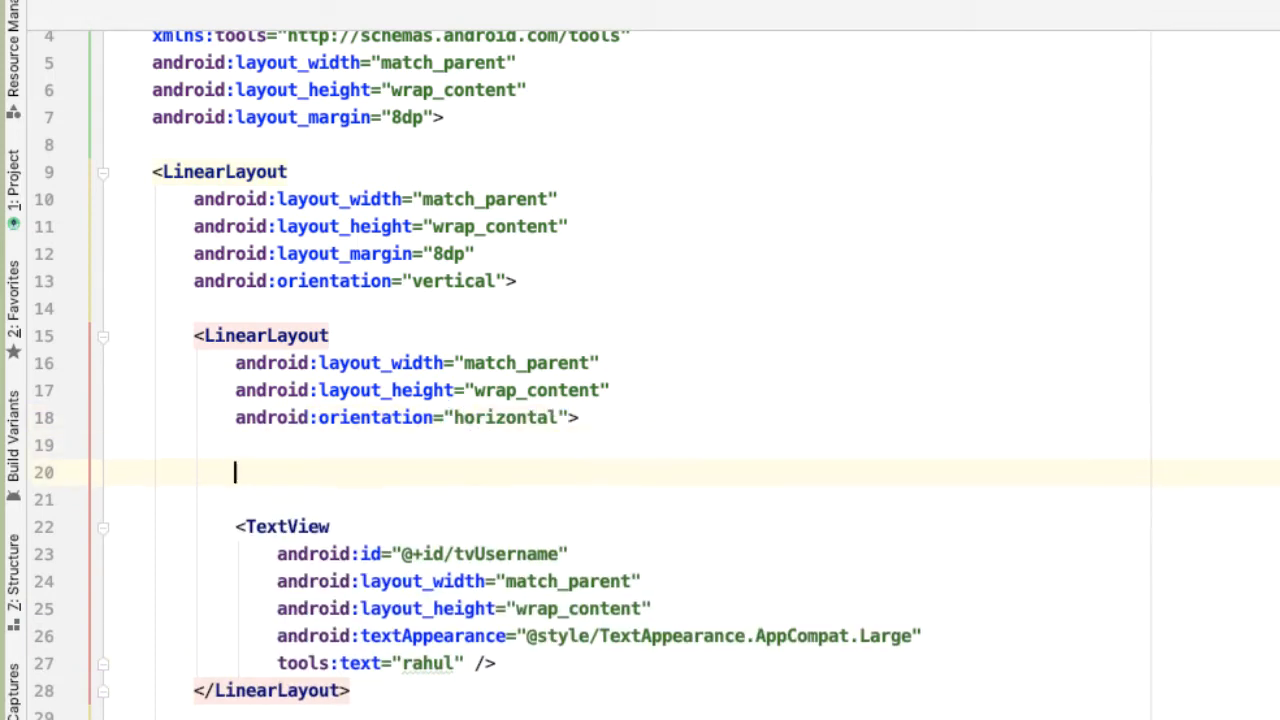
{"action": "type", "text": "<im"}
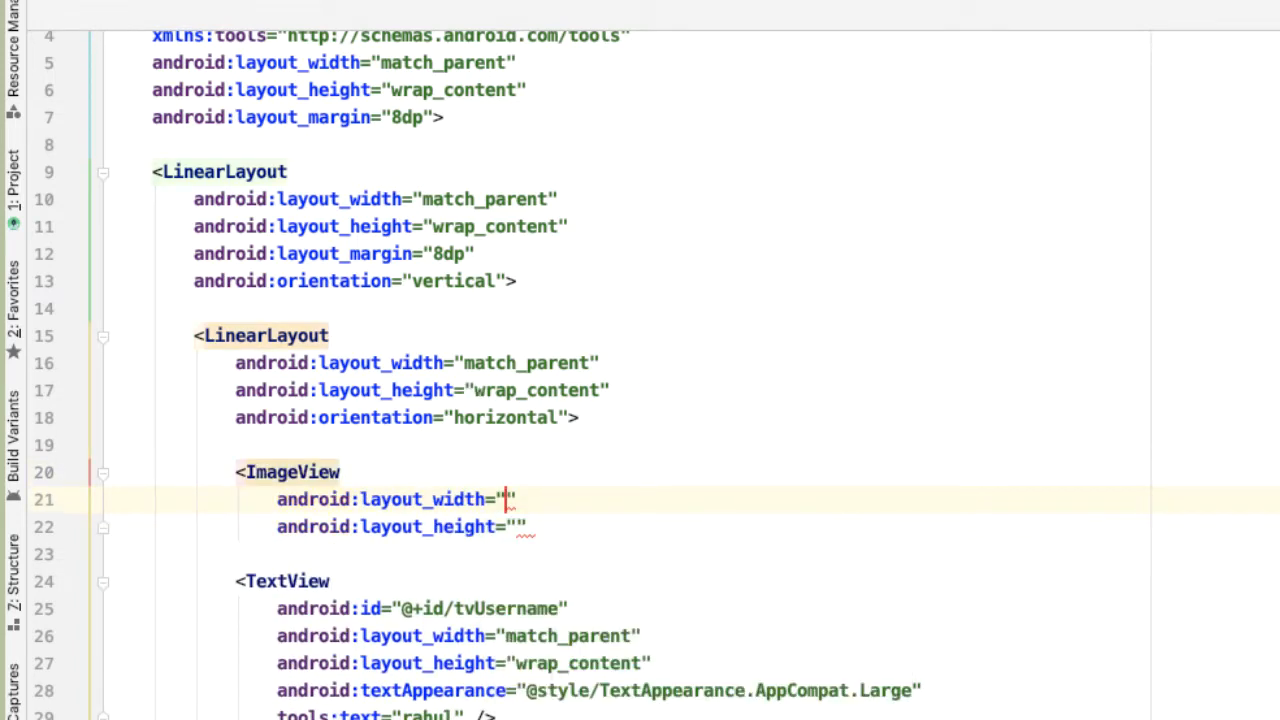
{"action": "type", "text": "35dp"}
{"action": "type", "text": "android:id=\"@+id/iv"}
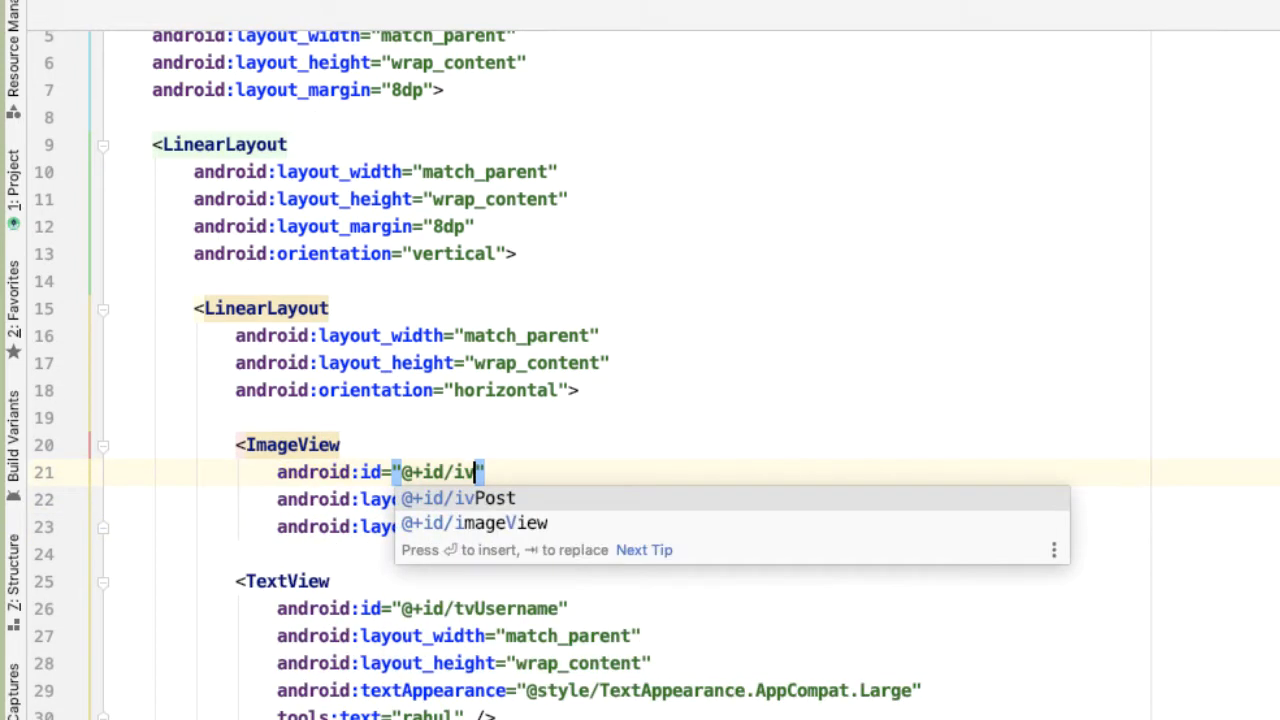
{"action": "type", "text": "ProfileImage"}
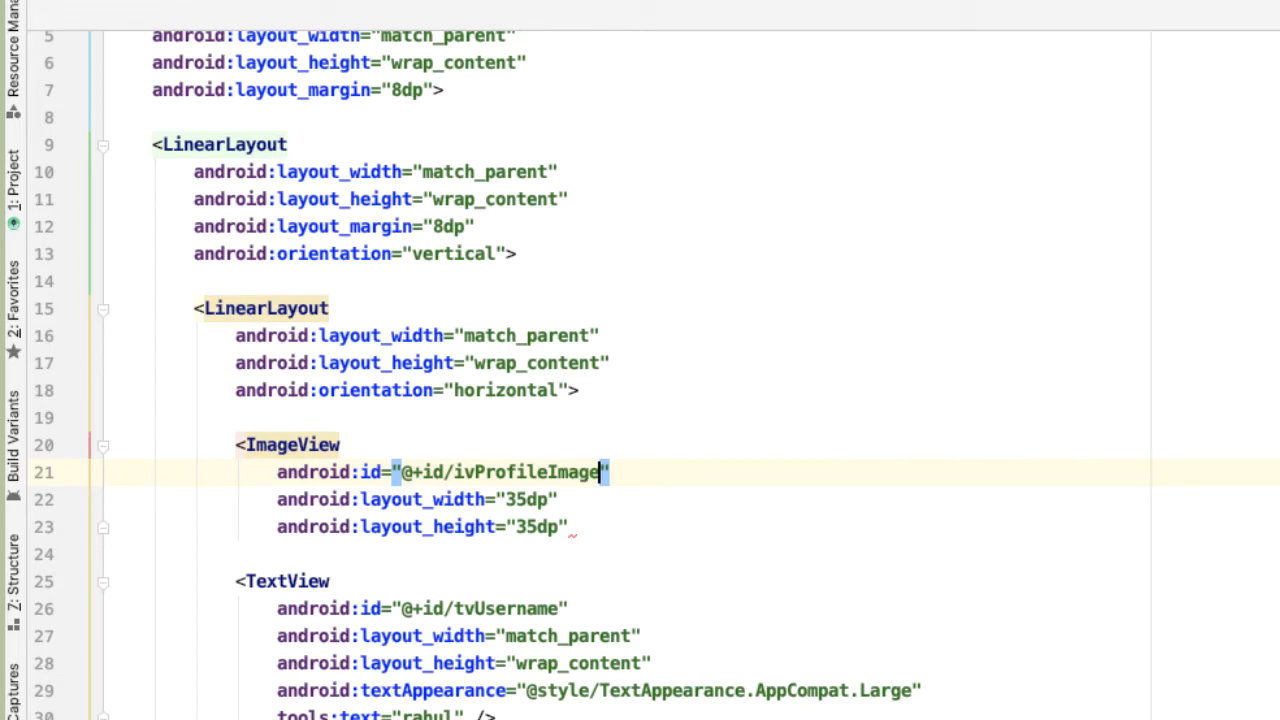
{"action": "type", "text": "/>"}
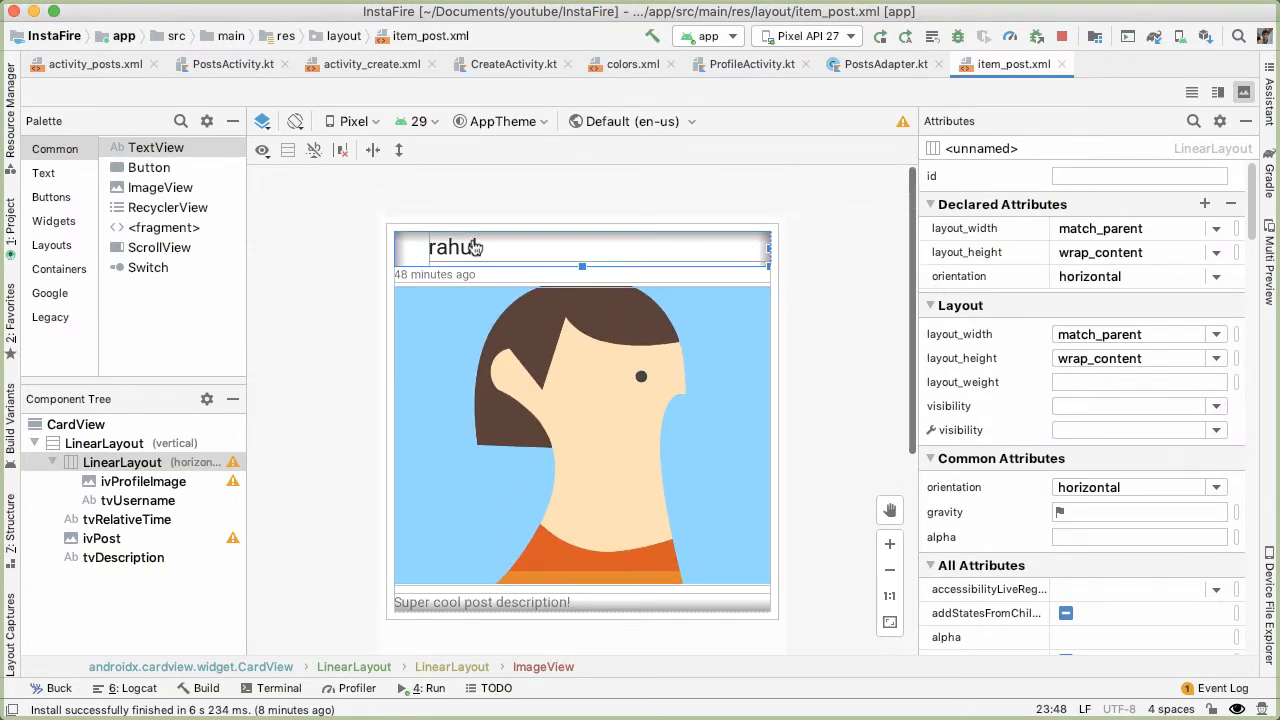
Give tvUsername an 8dp left margin through the Attributes panel
{"action": "left_click", "coordinate": [452, 247]}
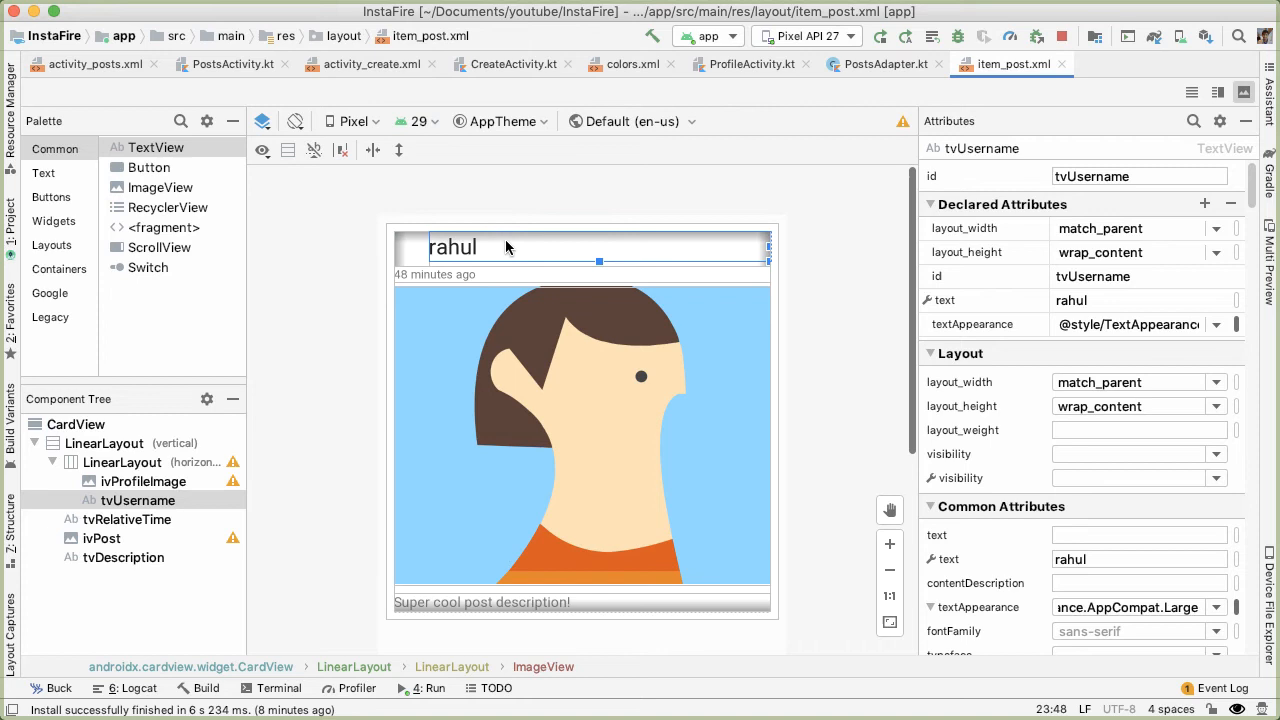
{"action": "left_click", "coordinate": [1193, 121]}
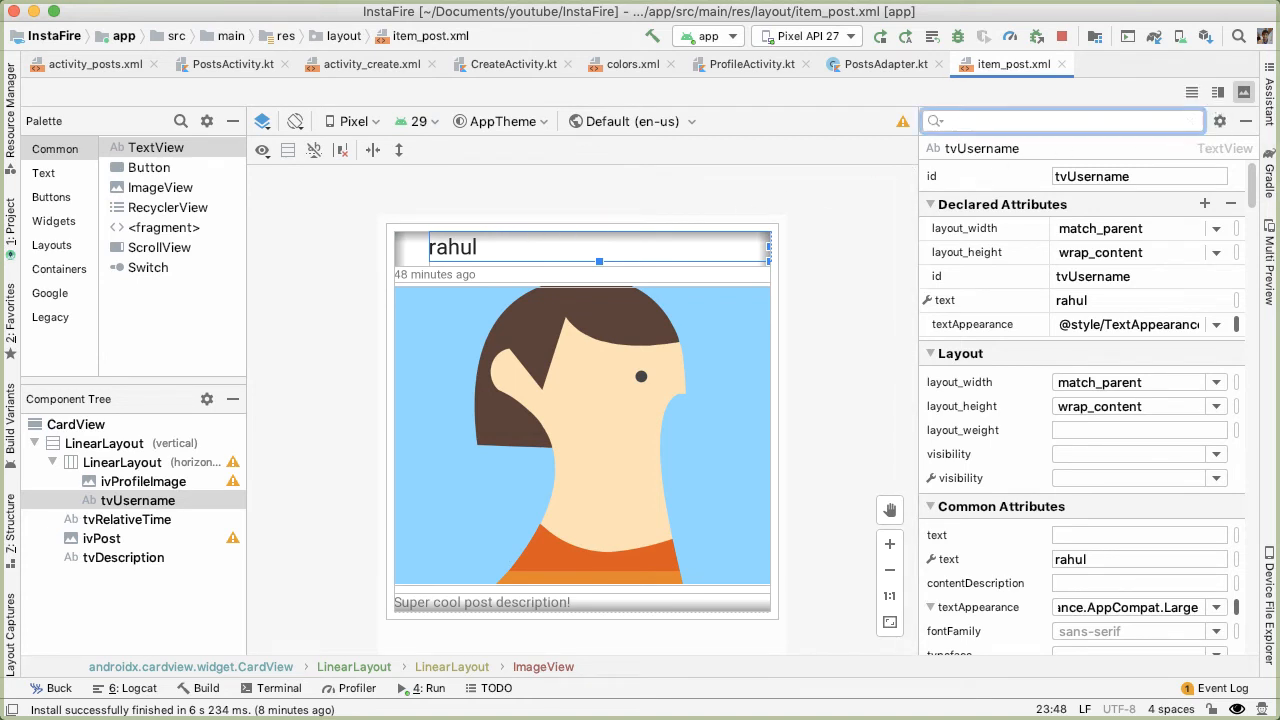
{"action": "type", "text": "margin"}
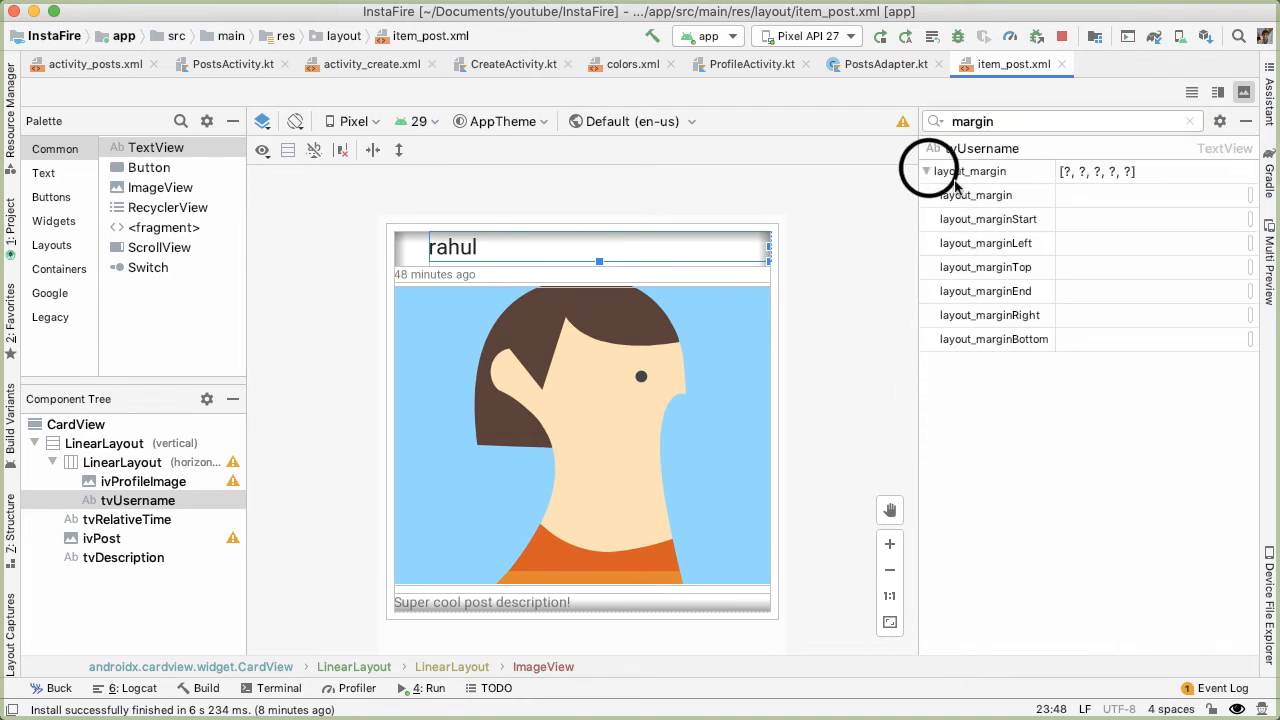
{"action": "type", "text": "8d"}
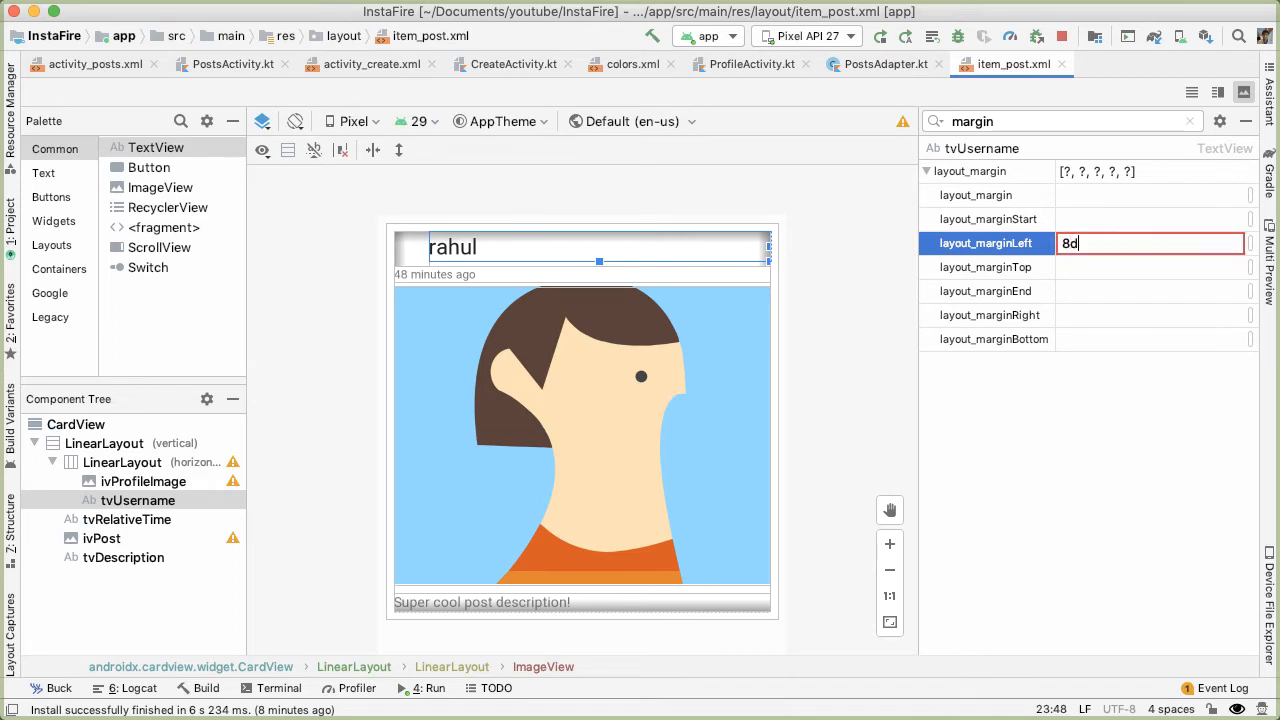
{"action": "left_click", "coordinate": [478, 248]}
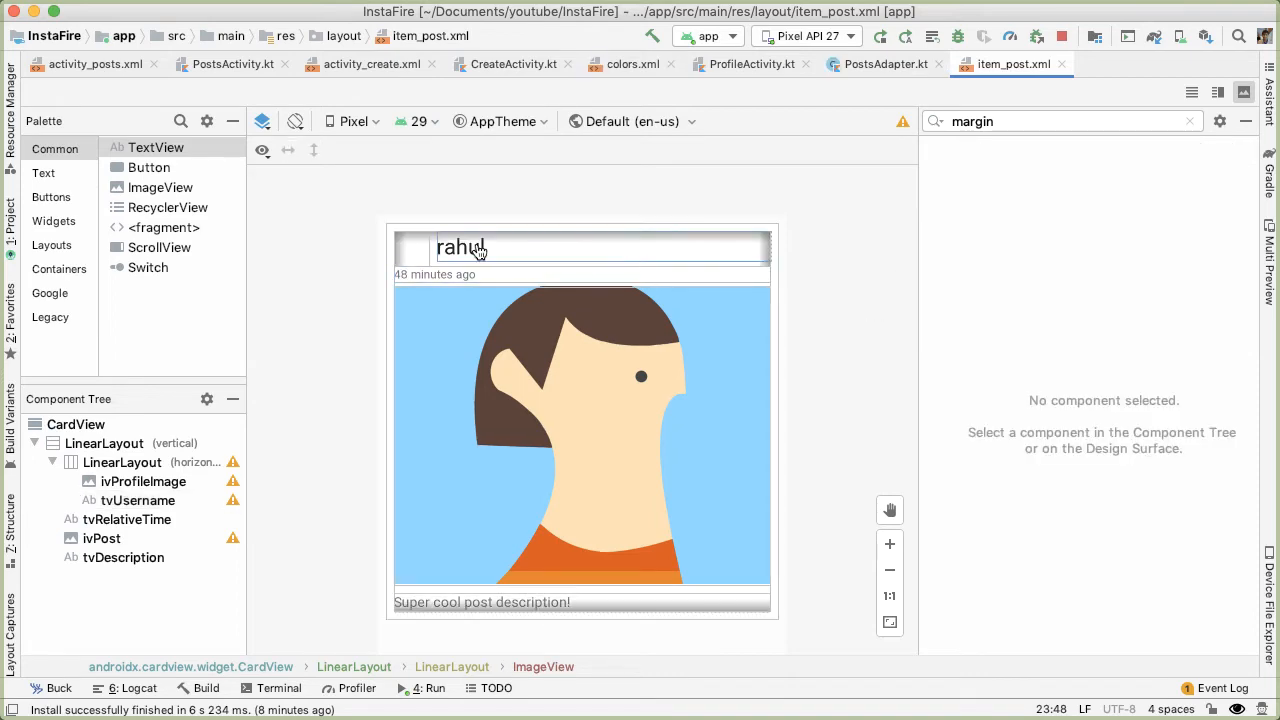
{"action": "left_click", "coordinate": [955, 40]}
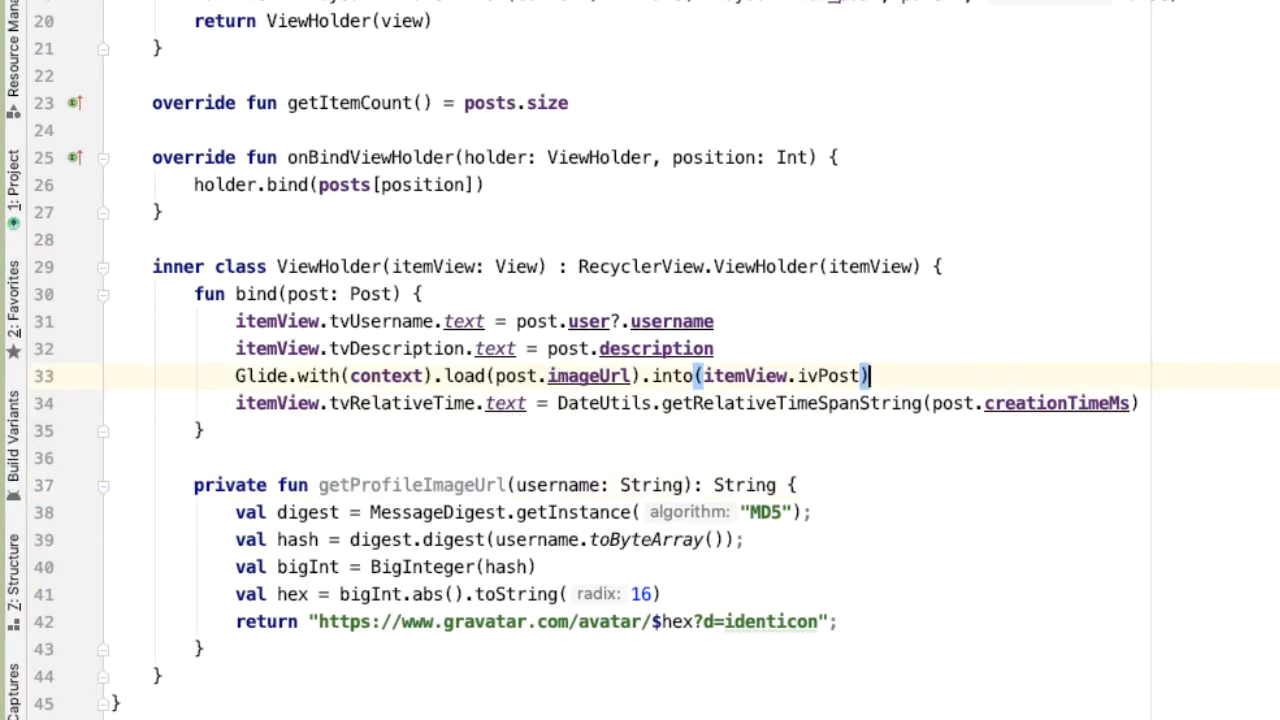
In bind, Glide-load getProfileImageUrl(username) into ivProfileImage, casting username as String
{"action": "type", "text": "Glide.with(cont"}
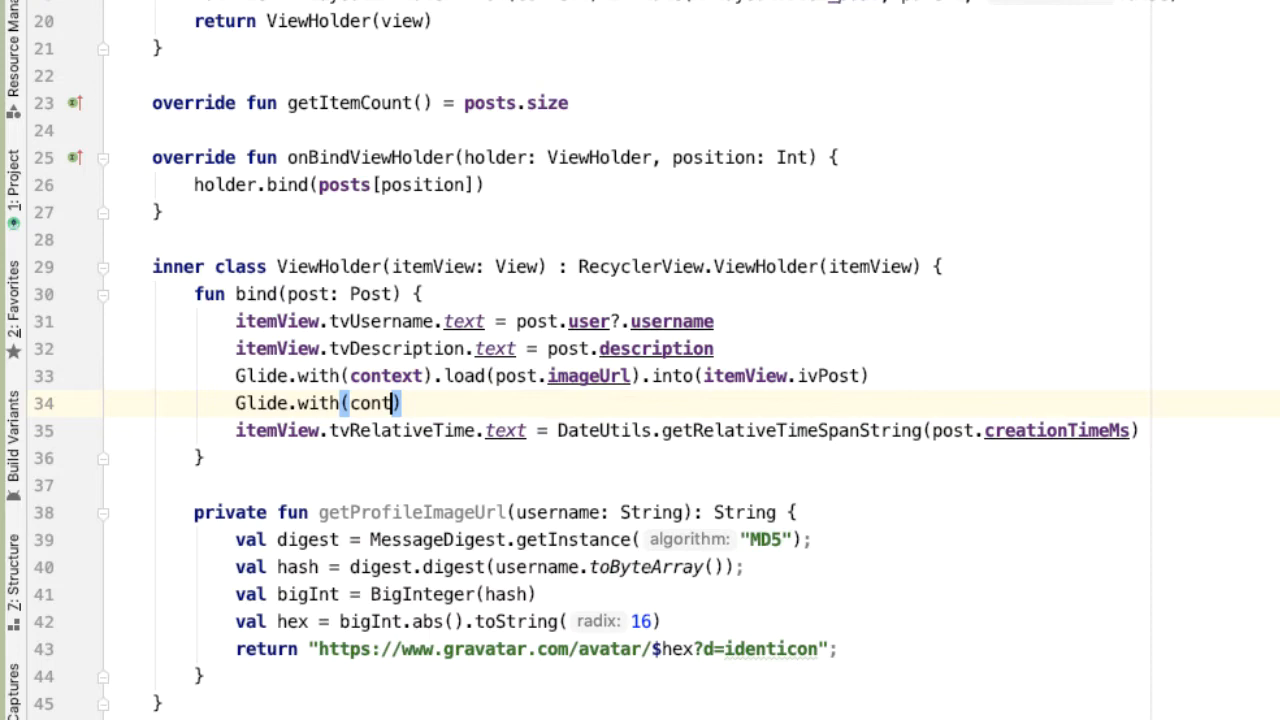
{"action": "type", "text": "ext).lo"}
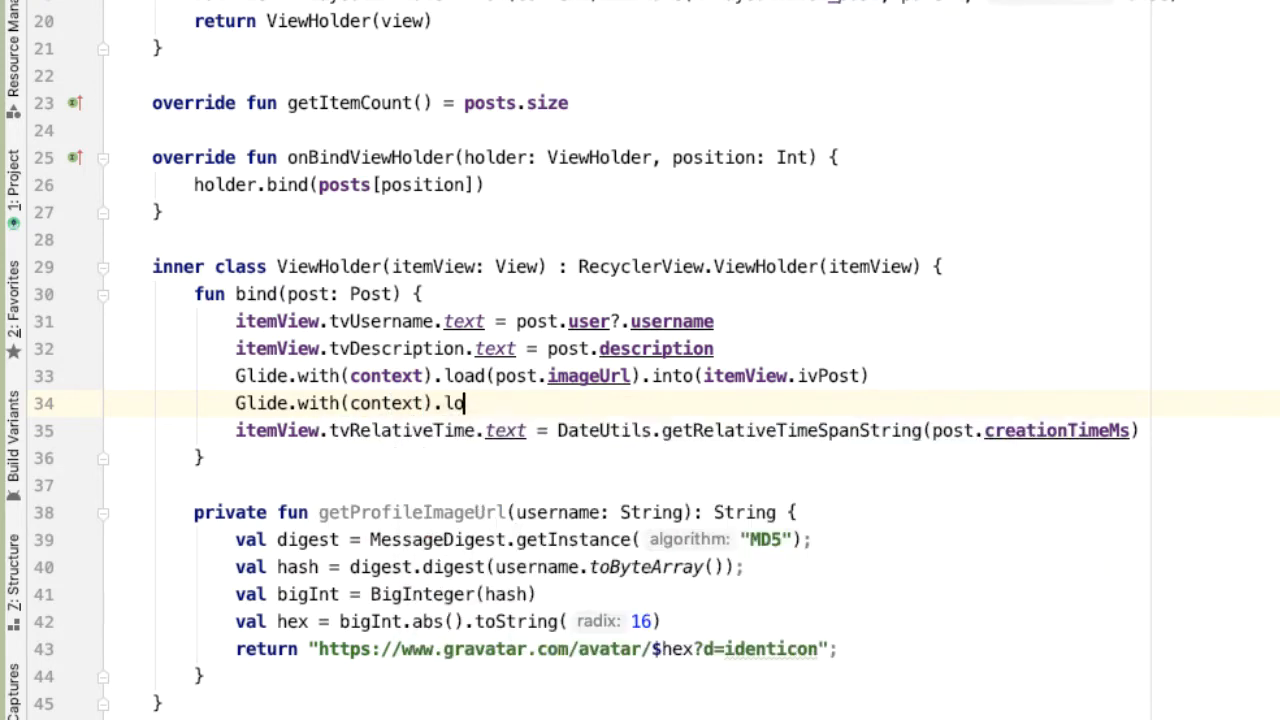
{"action": "type", "text": "ad(get)"}
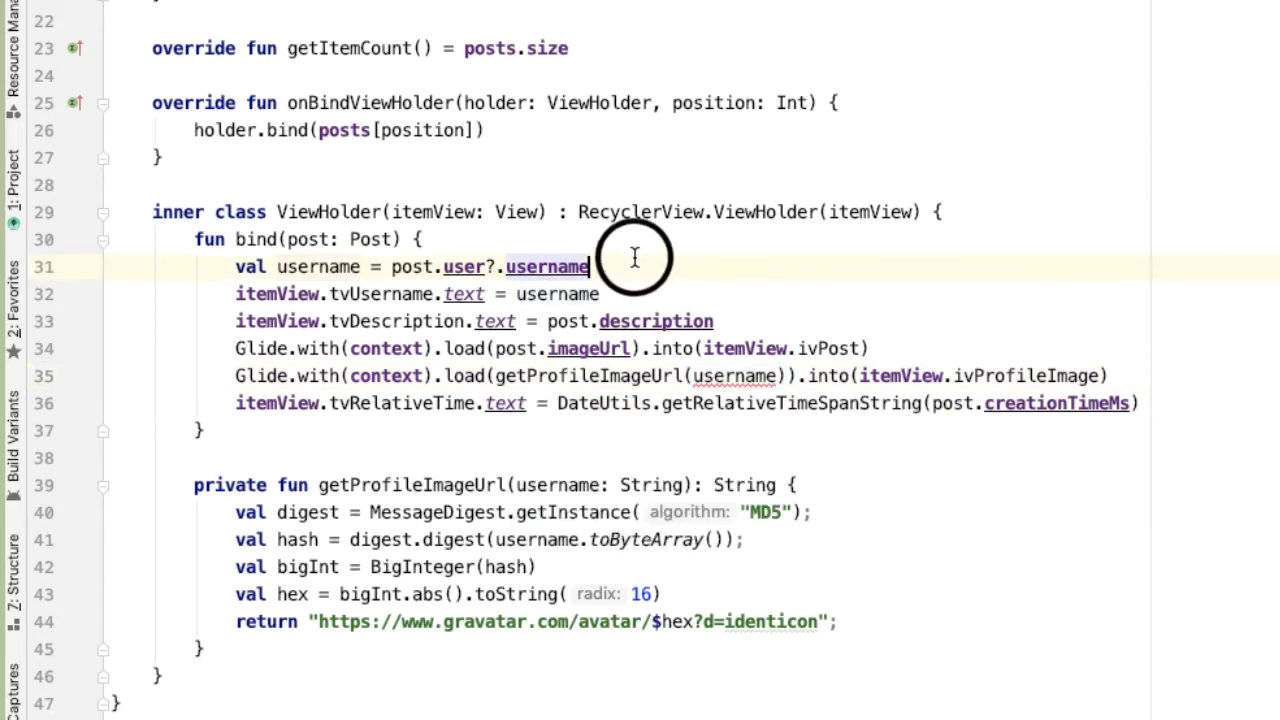
{"action": "type", "text": "as String"}
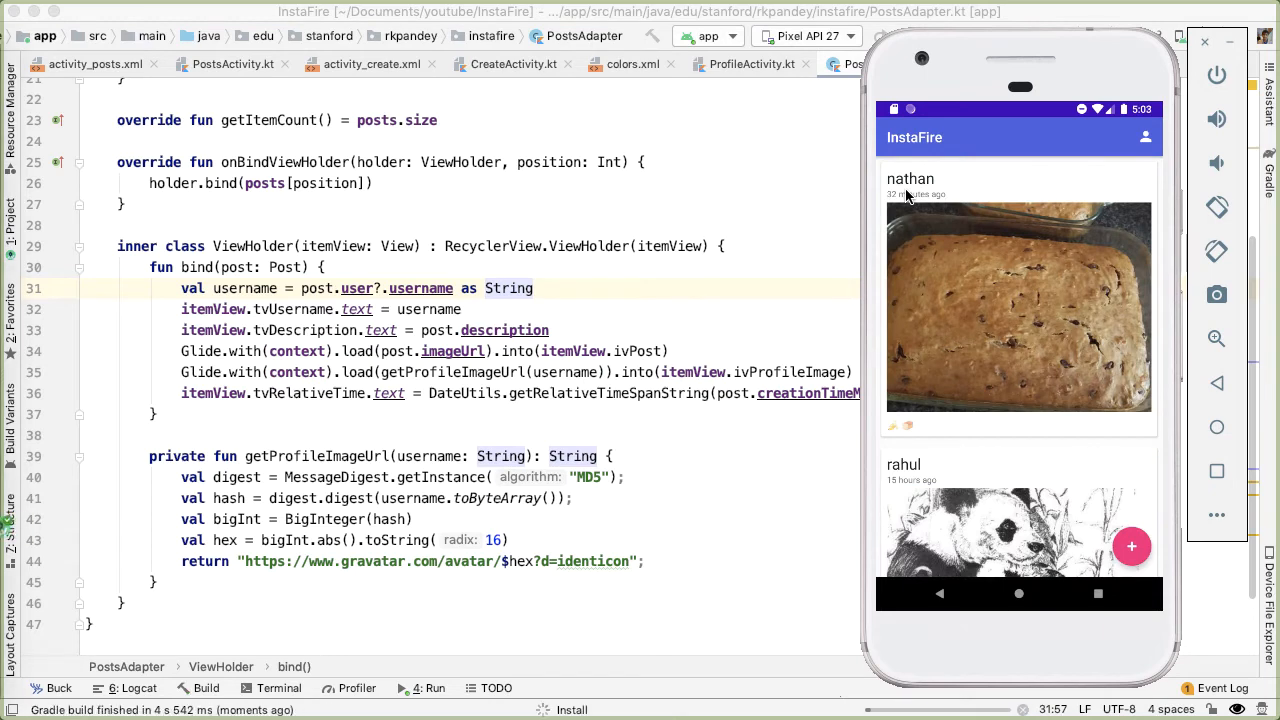
{"action": "mouse_move", "coordinate": [912, 207]}
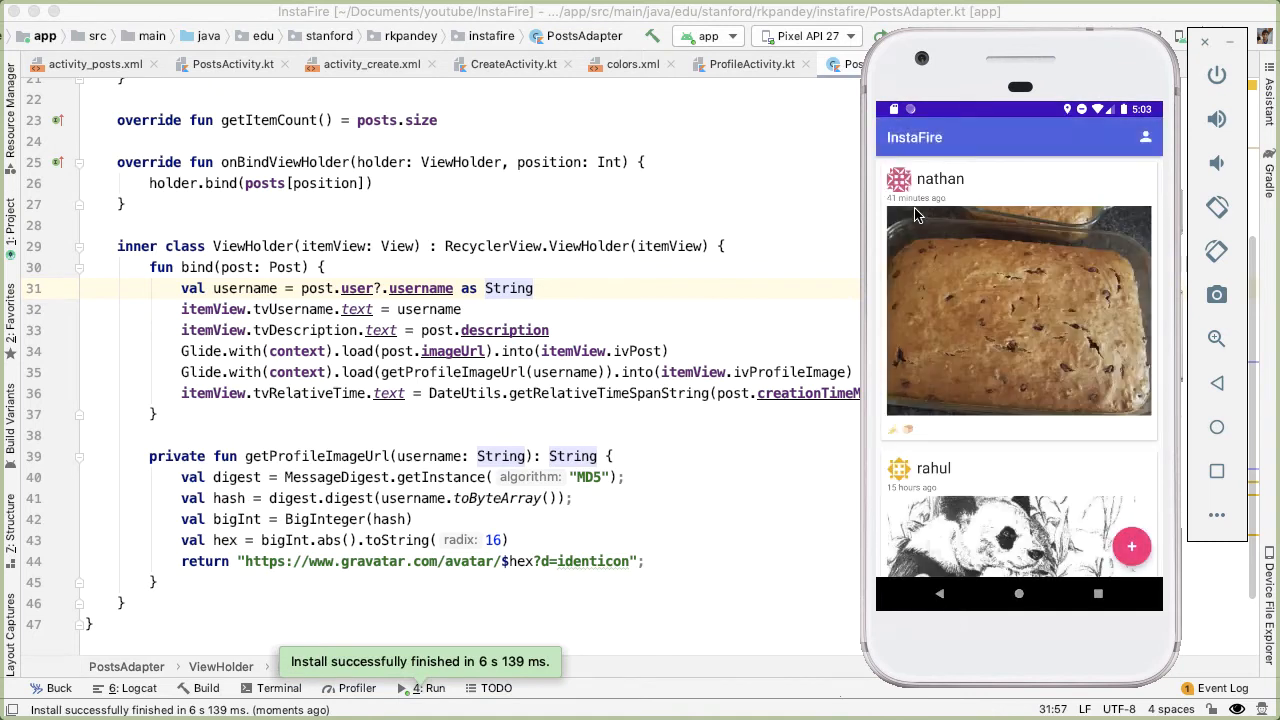
{"action": "mouse_move", "coordinate": [930, 205]}
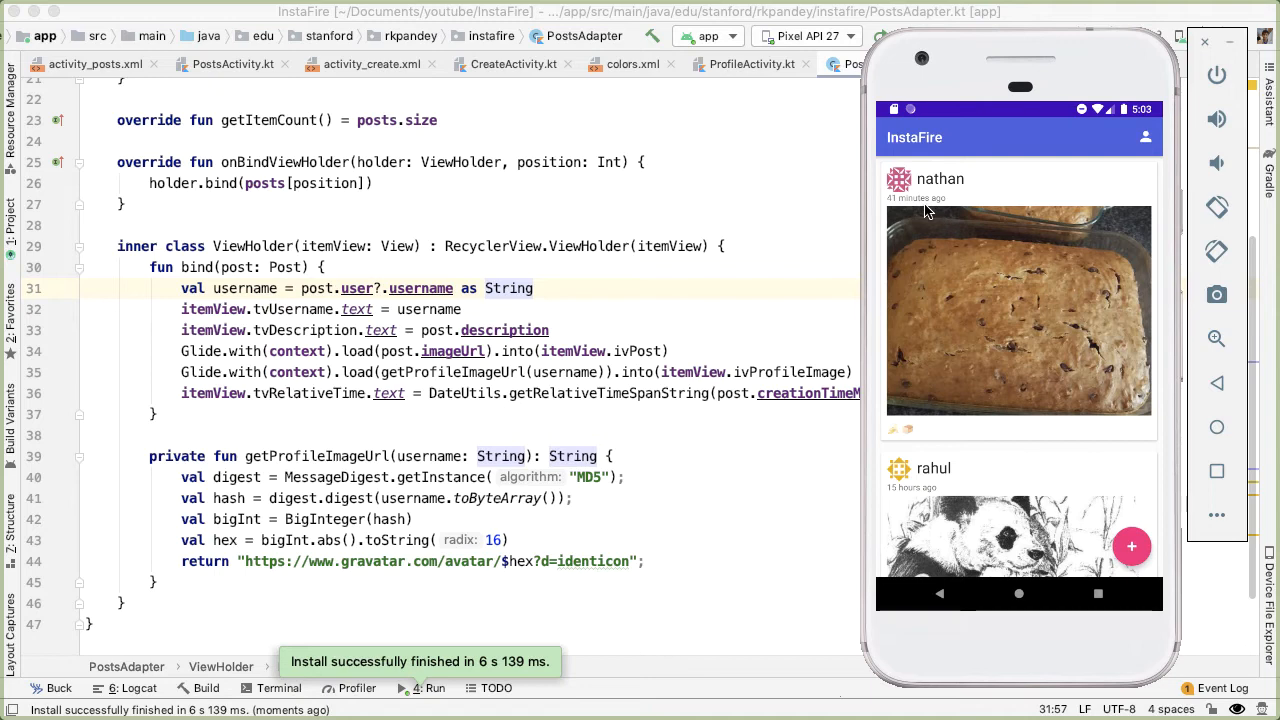
Scroll the running InstaFire feed to check identicons beside each username
{"action": "scroll", "scroll_direction": "down", "scroll_amount": 3}
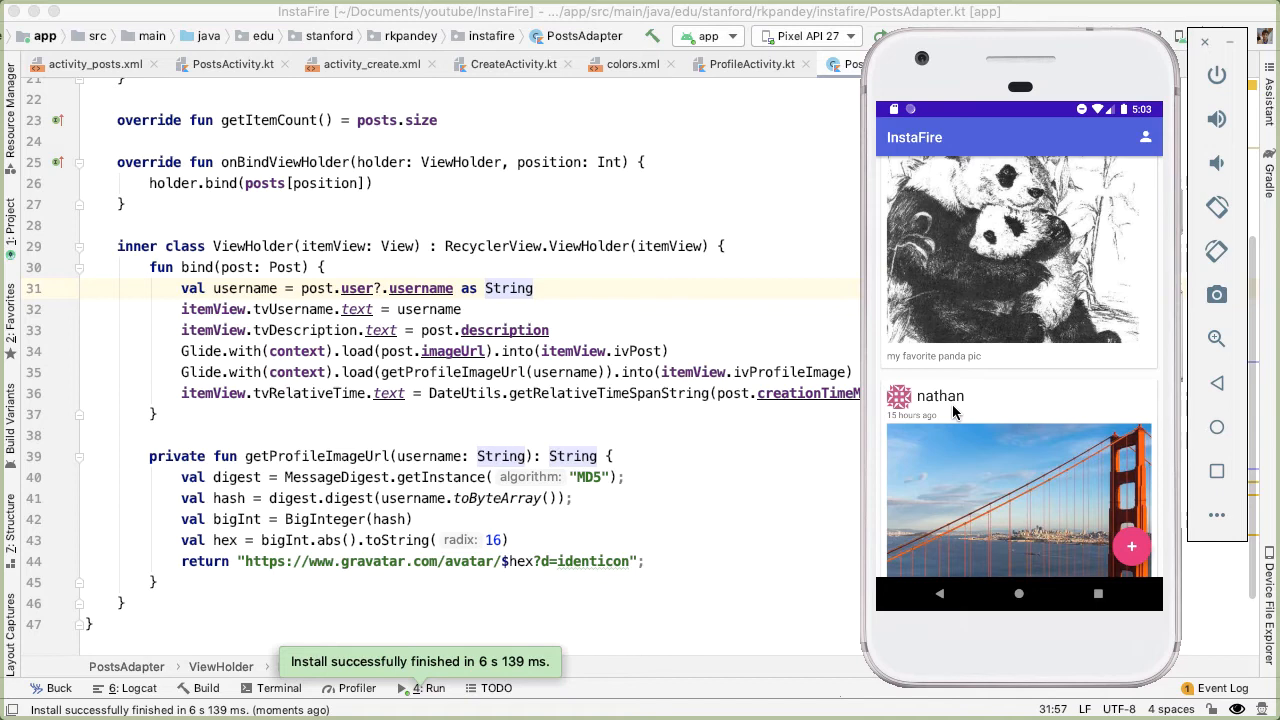
{"action": "scroll", "scroll_direction": "down", "scroll_amount": 3}
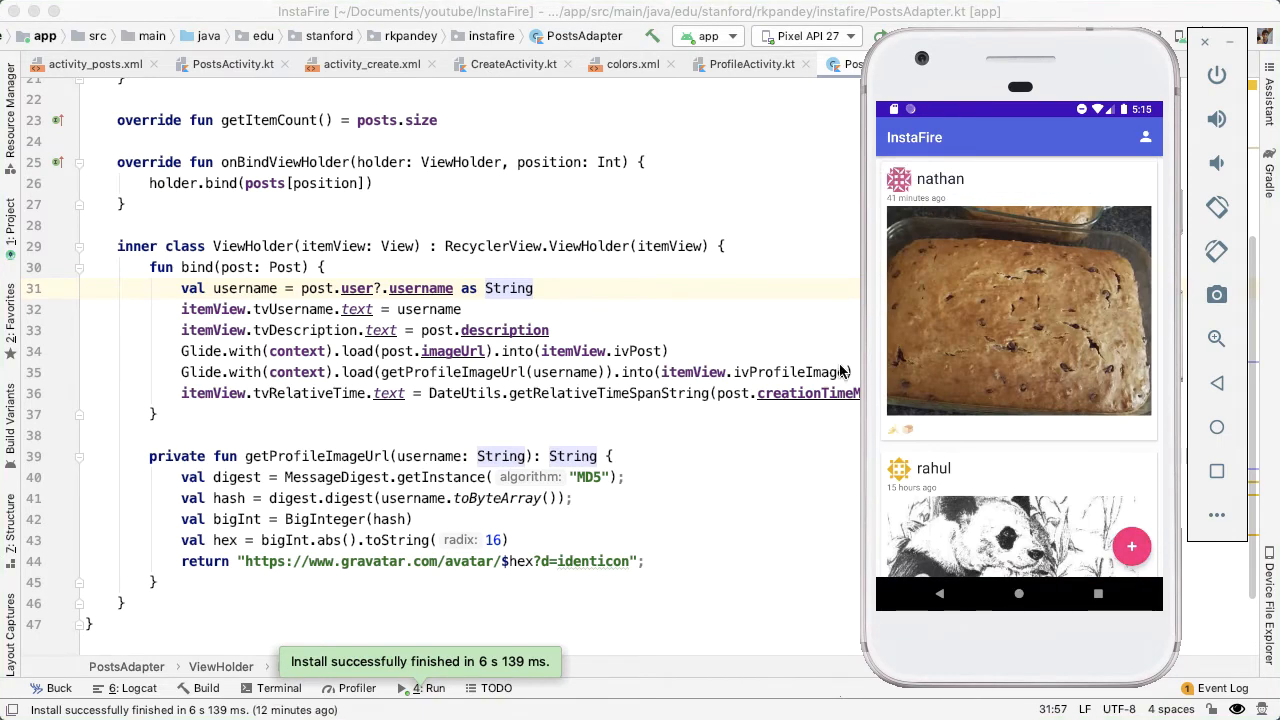
{"action": "mouse_move", "coordinate": [1033, 325]}
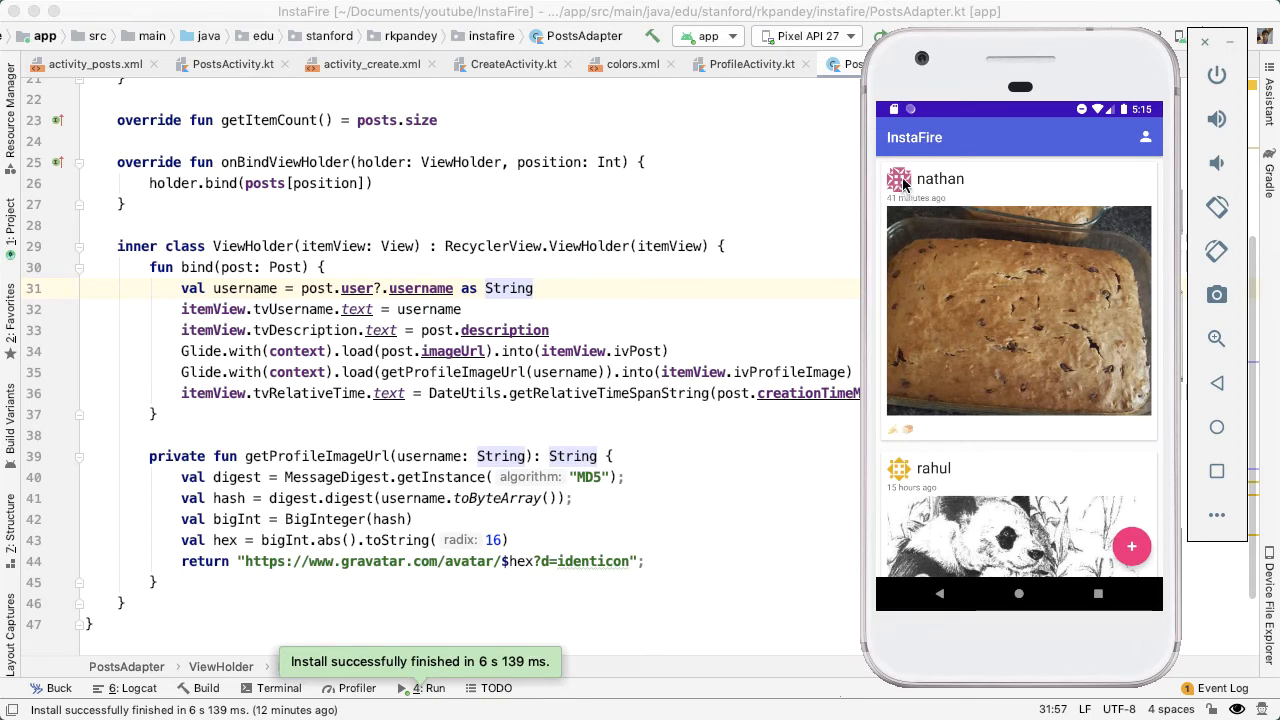
{"action": "mouse_move", "coordinate": [835, 227]}
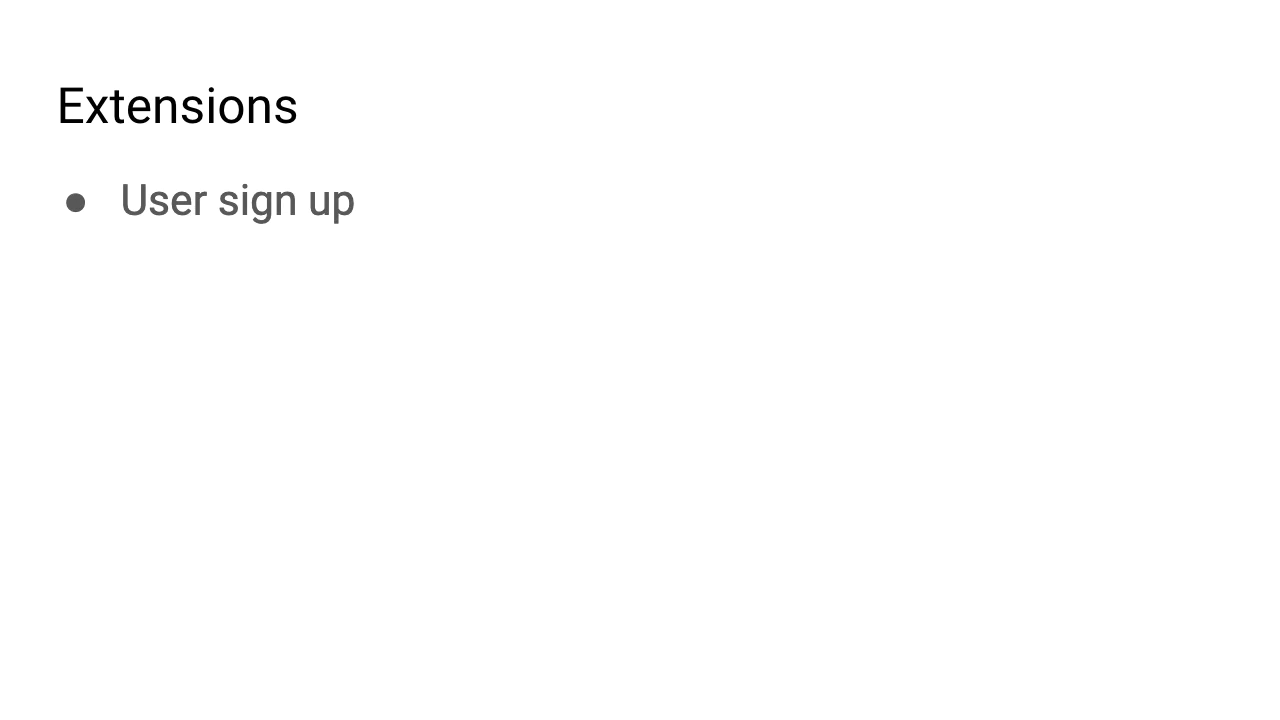
Add bullets: Full CRUD functionality, CloudFunctions post data updates, and Better error handling/design
{"action": "type", "text": "Full CRUD functionality (e.g. update and delete posts)"}
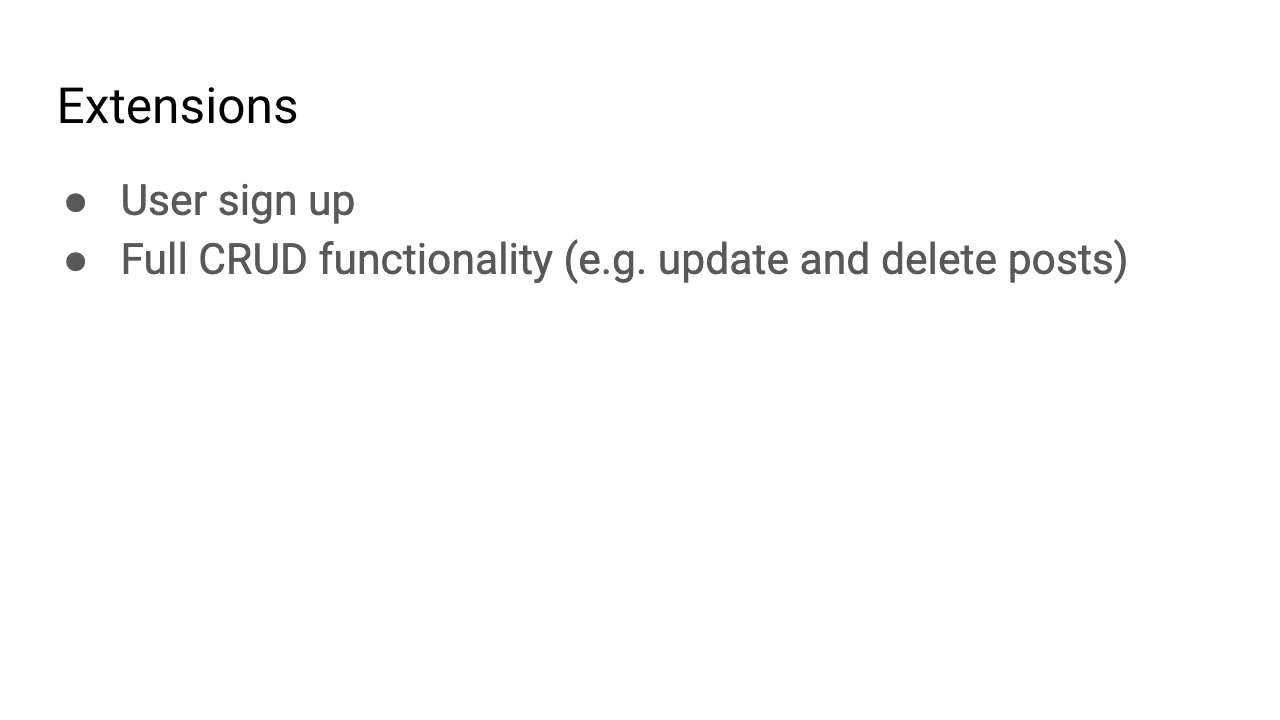
{"action": "type", "text": "Use CloudFunctions to update the post data when user information changes"}
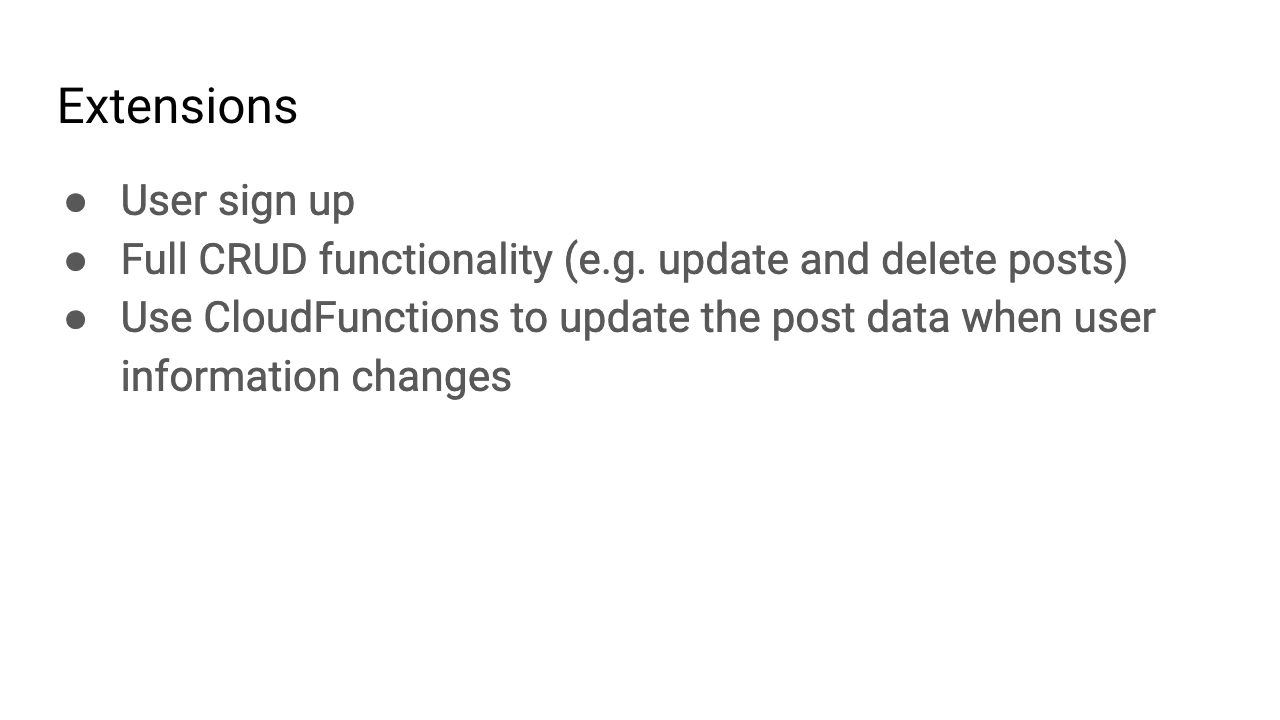
{"action": "type", "text": "Better error handling/design"}
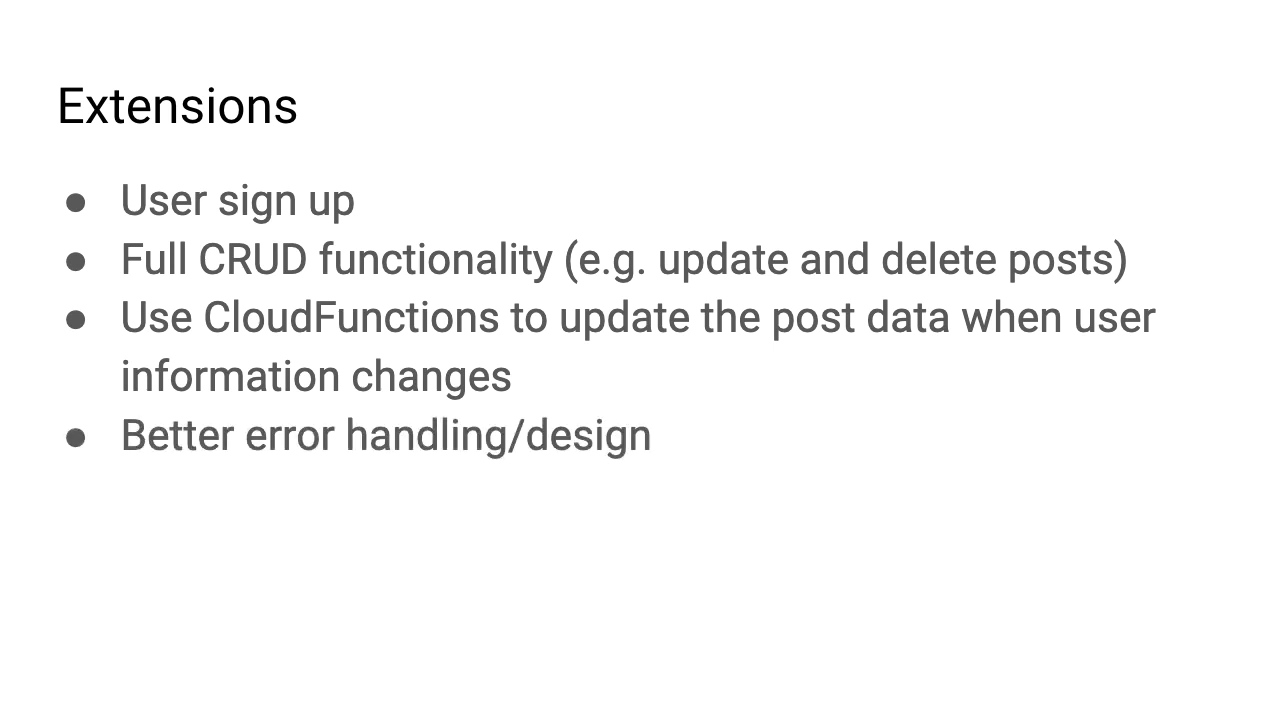